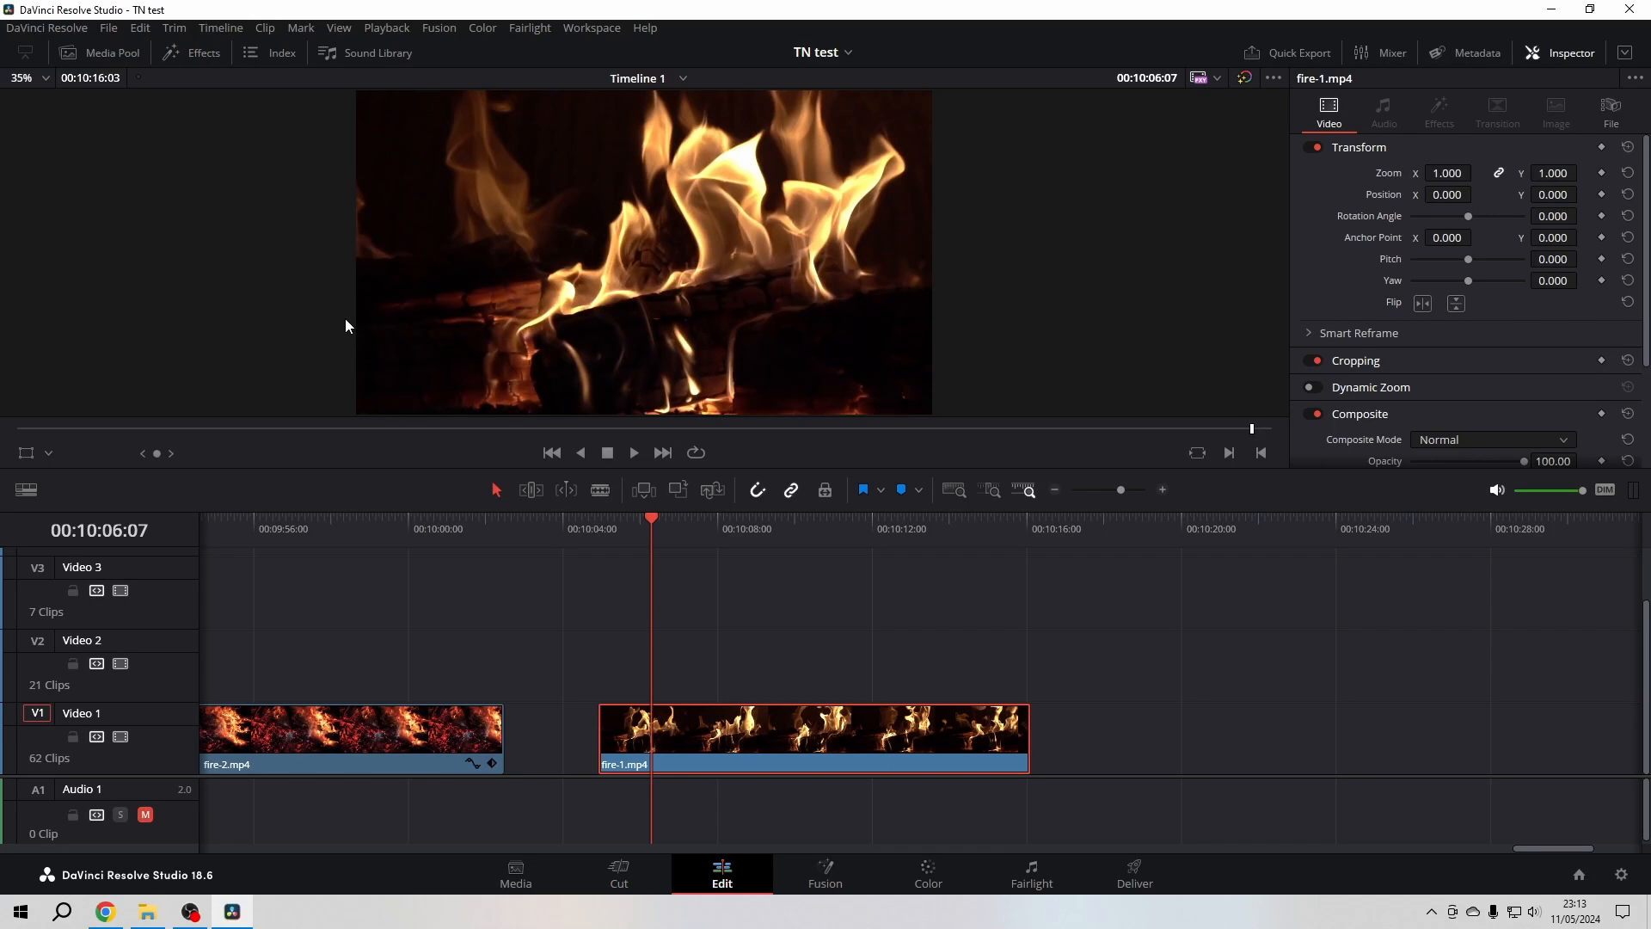
{"action": "mouse_move", "coordinate": [202, 52]}
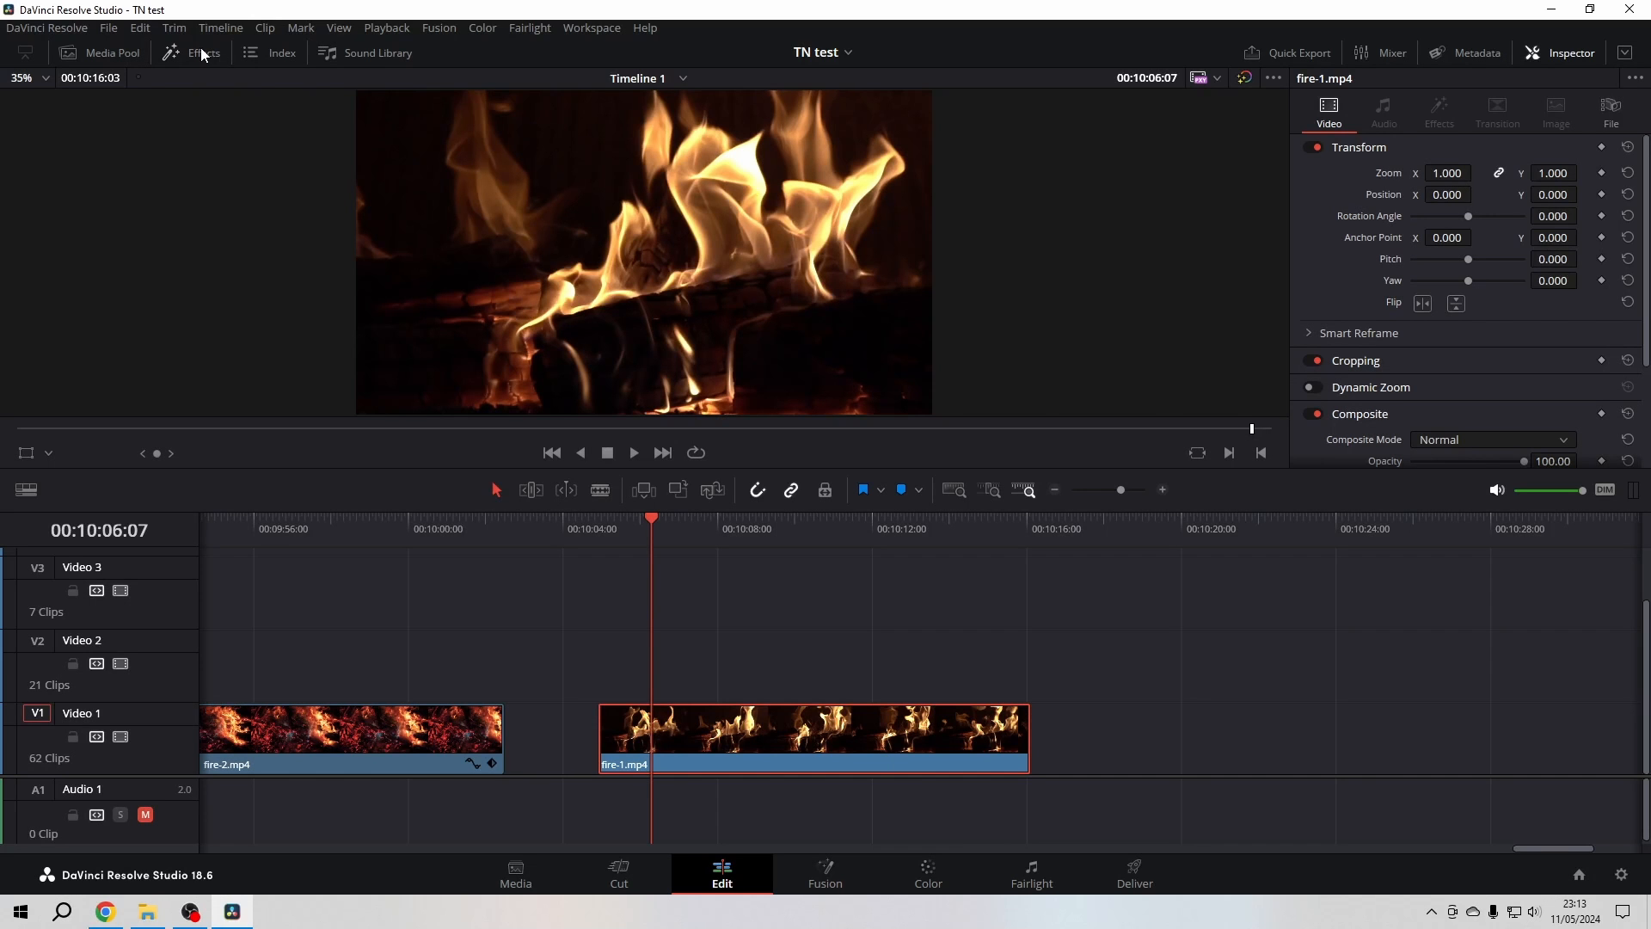
Open the Effects library's Titles to add a Text+ title on Video 2 above fire-1.mp4.
{"action": "left_click", "coordinate": [203, 52]}
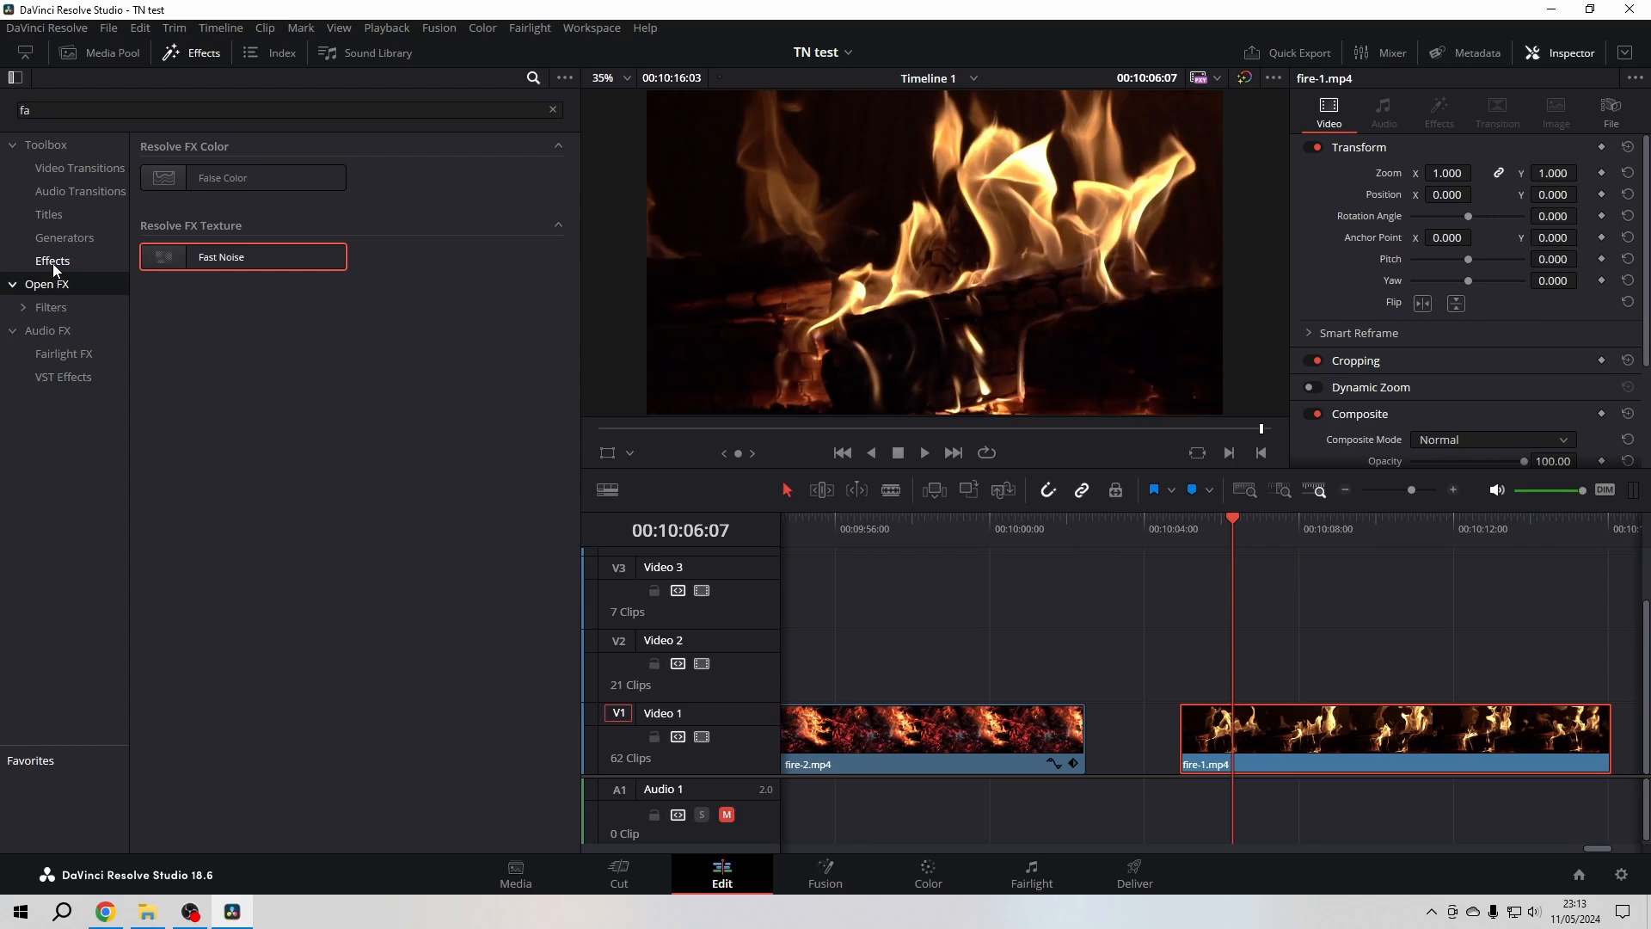
{"action": "left_click", "coordinate": [48, 215]}
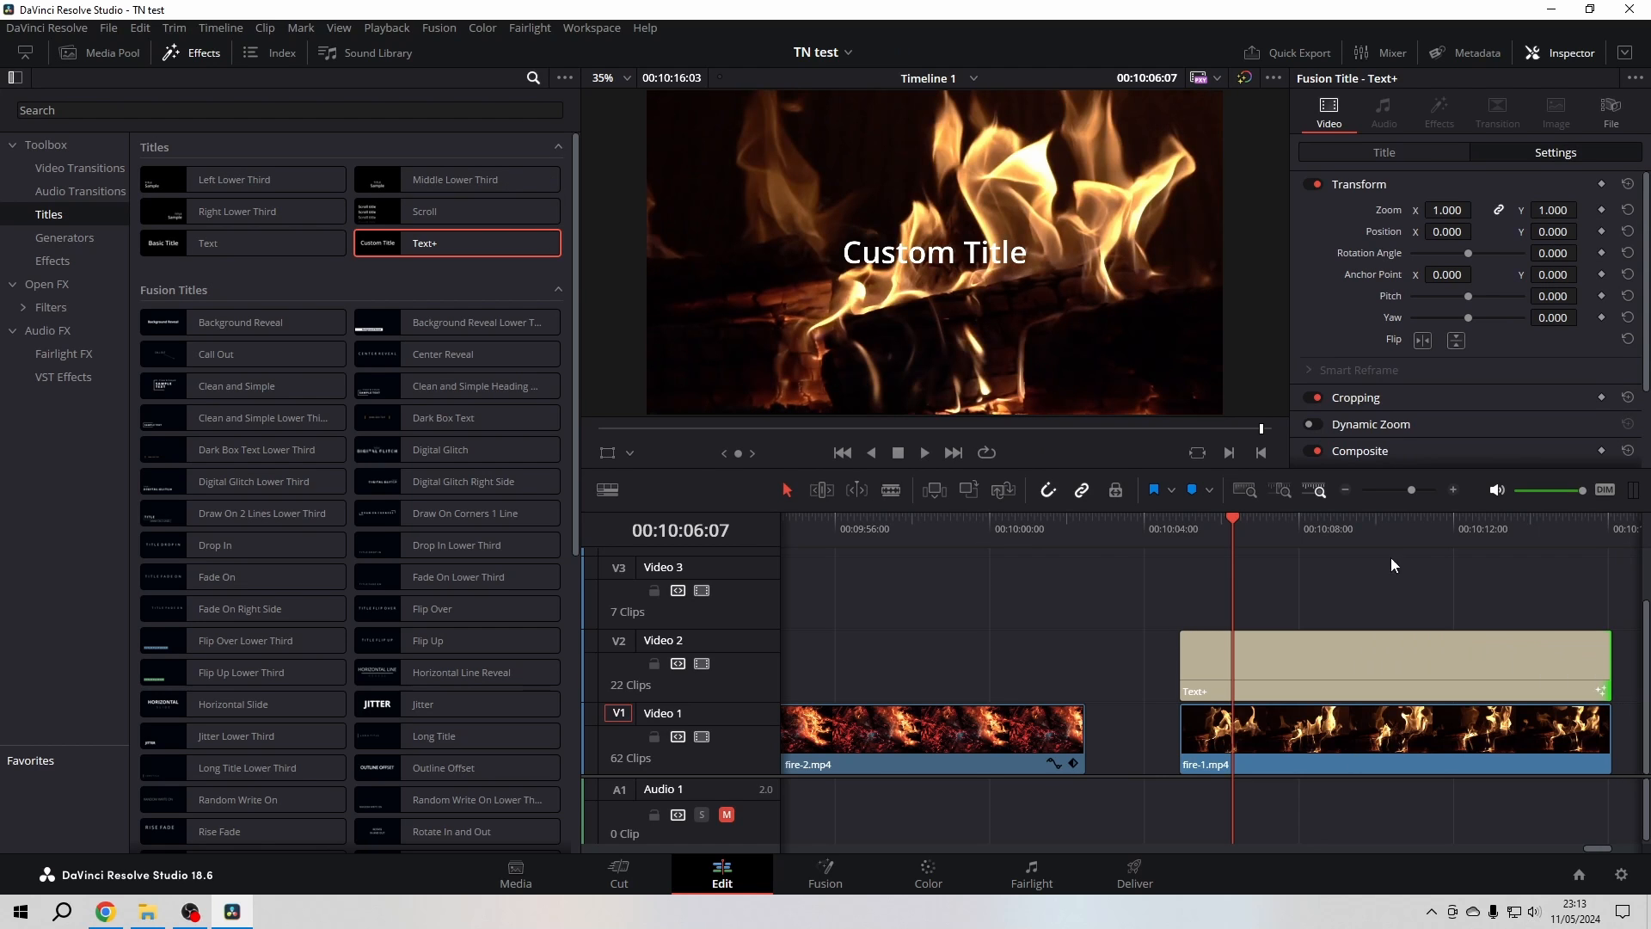
Replace the title text with 'Heat Haze Effect', keeping the Open Sans font.
{"action": "left_click", "coordinate": [1383, 151]}
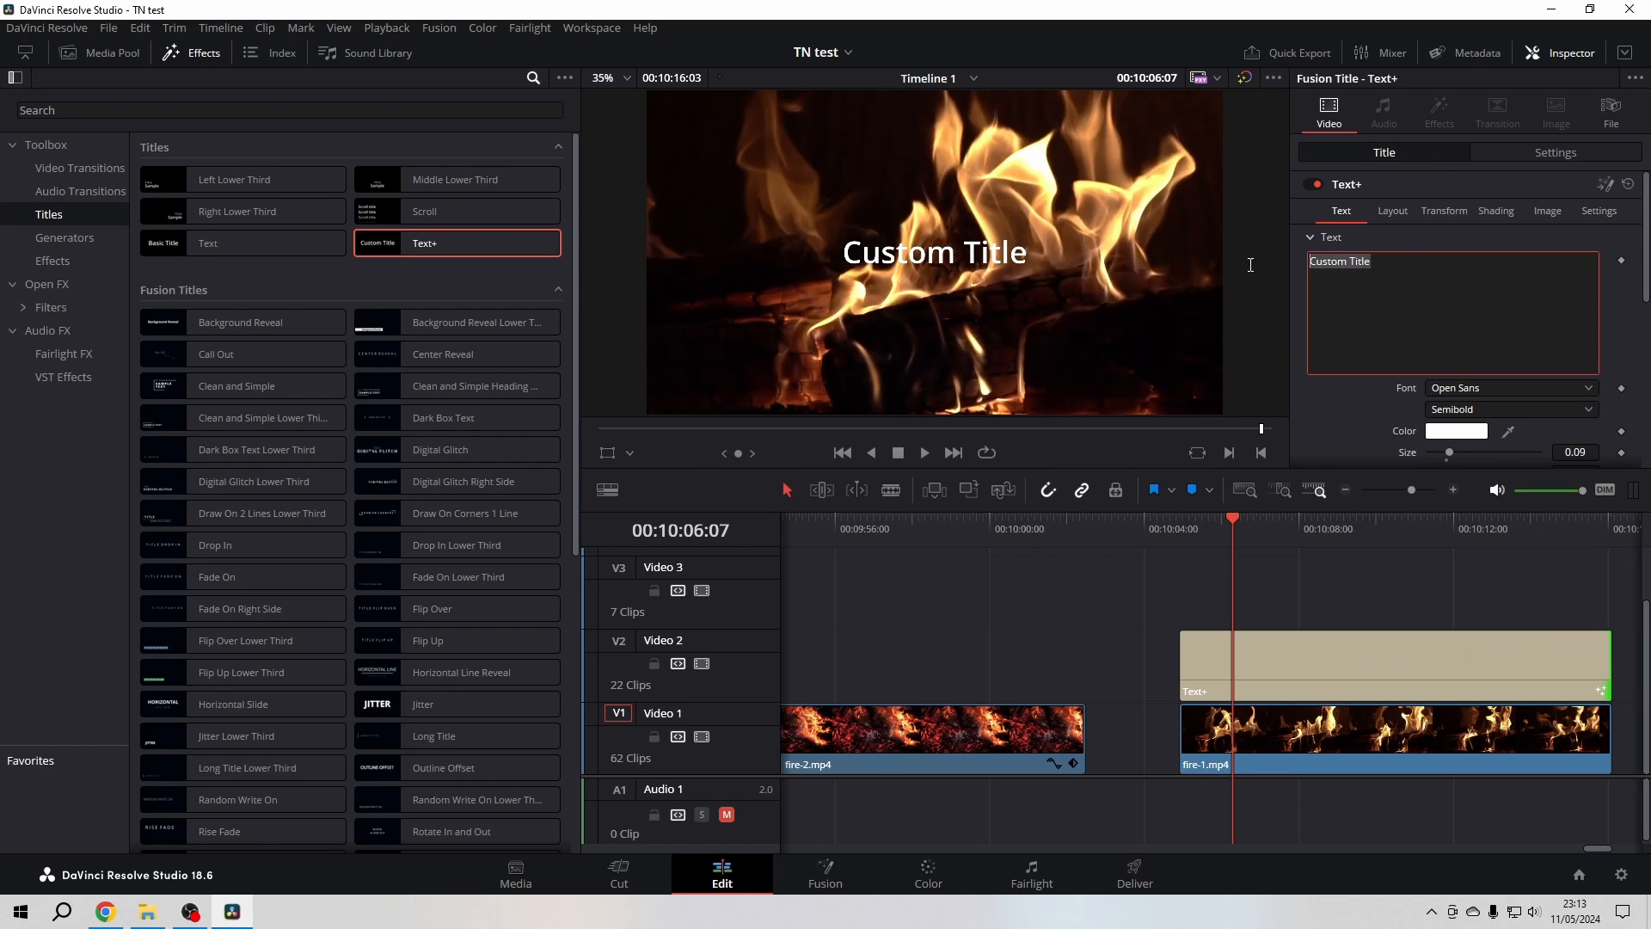
{"action": "type", "text": "Heat"}
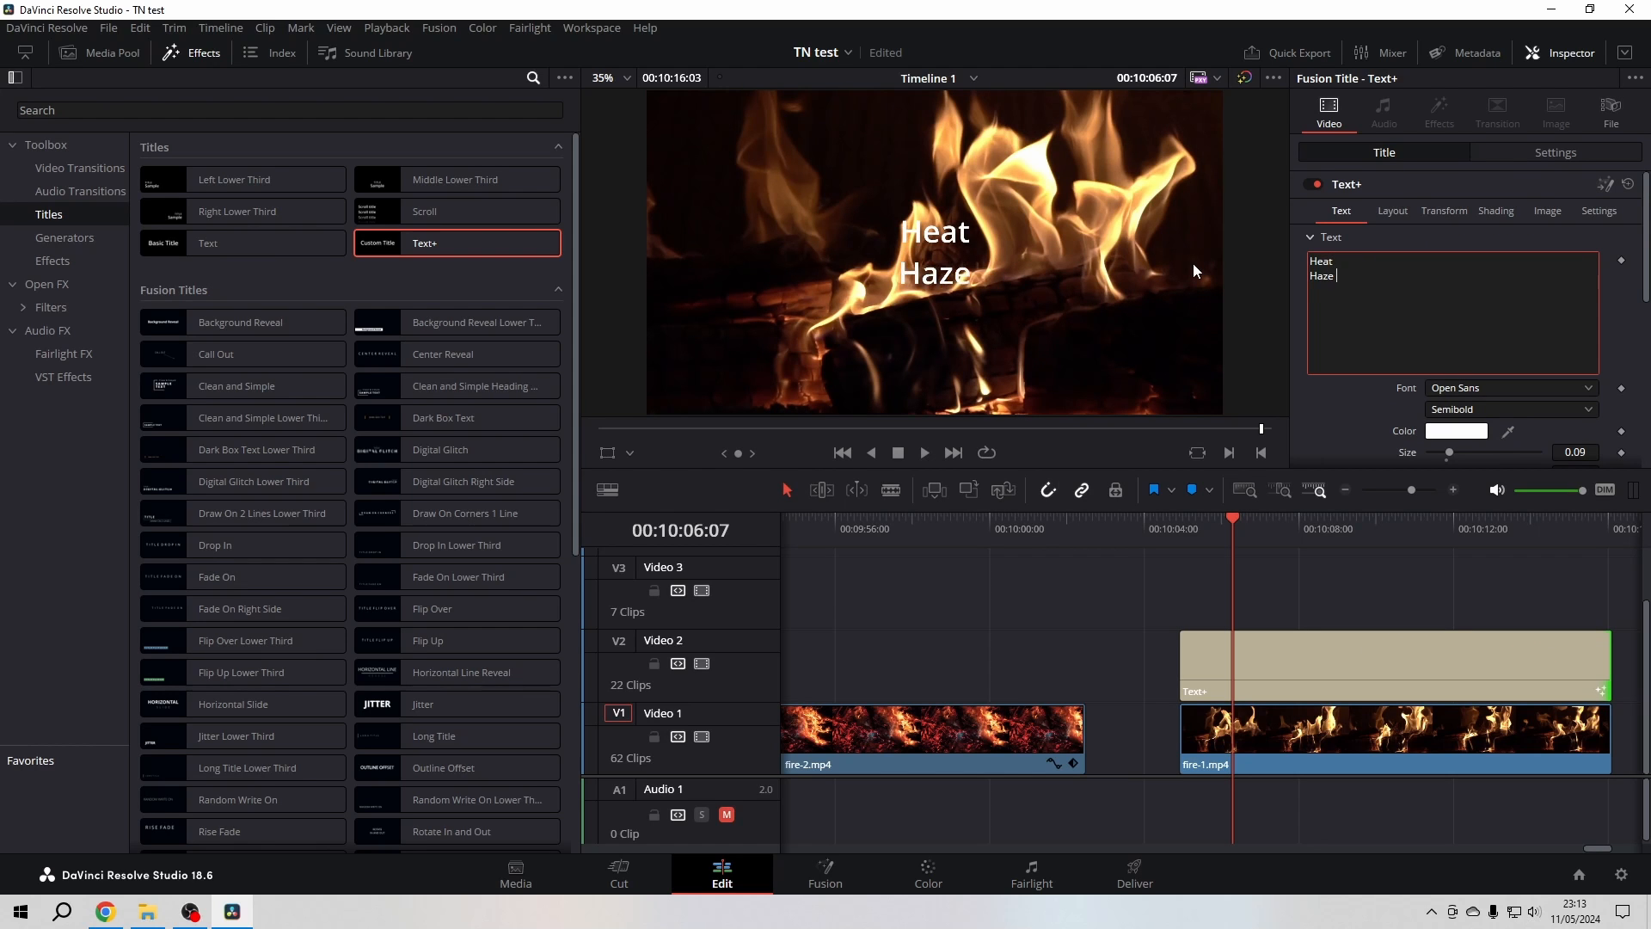
{"action": "type", "text": "Effec"}
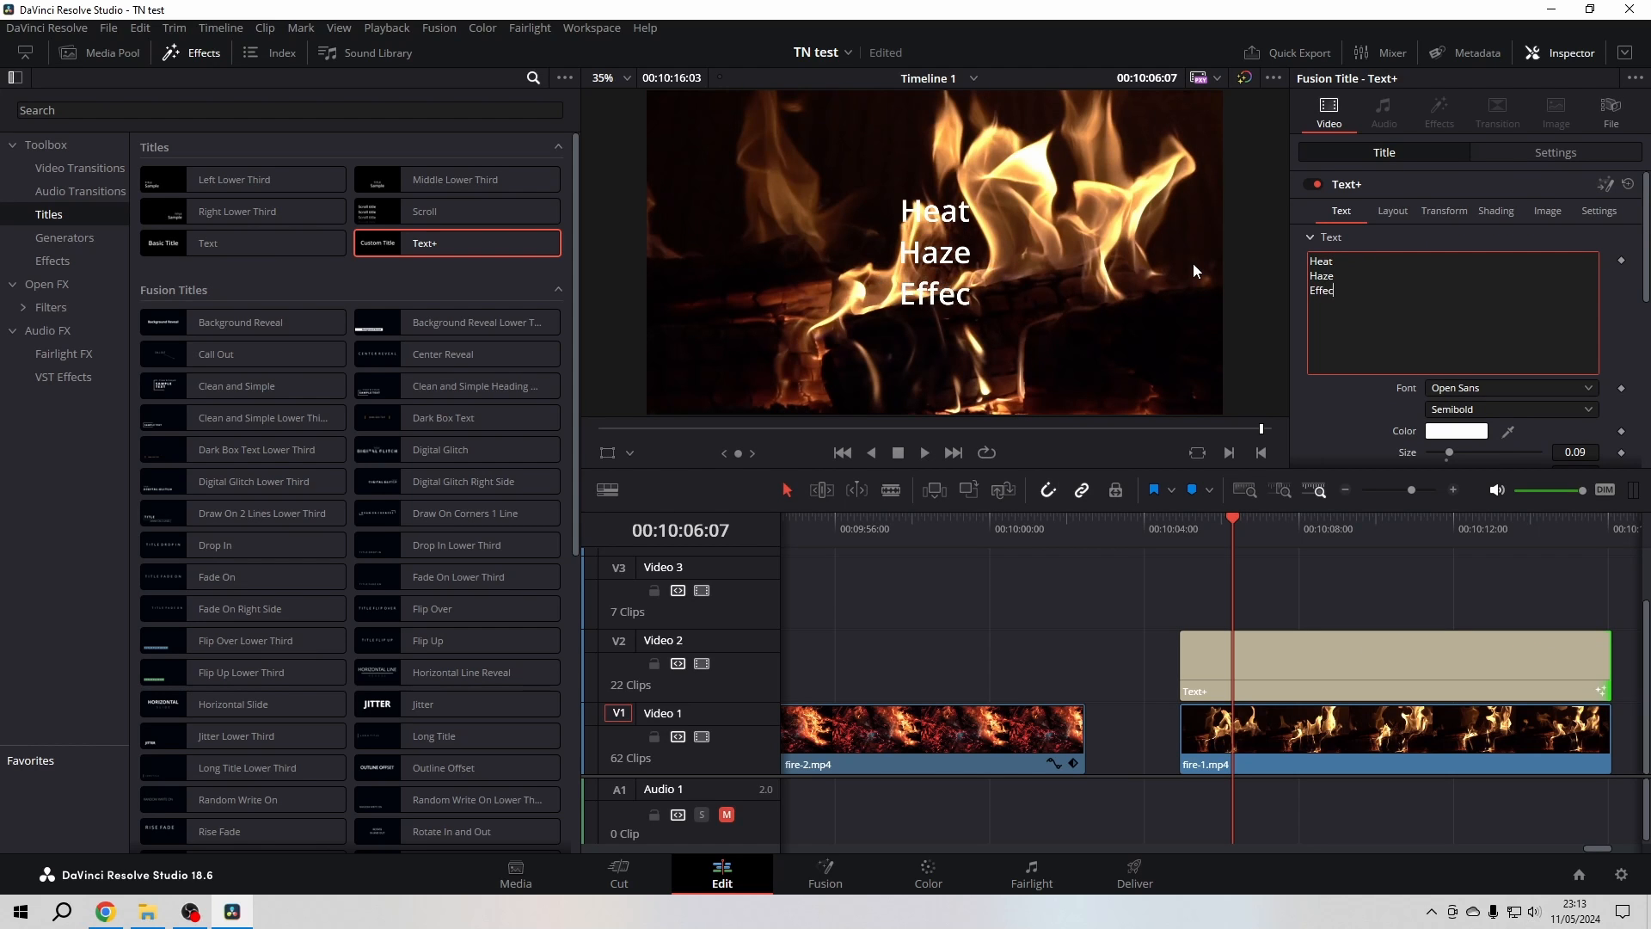
{"action": "left_click", "coordinate": [1511, 386]}
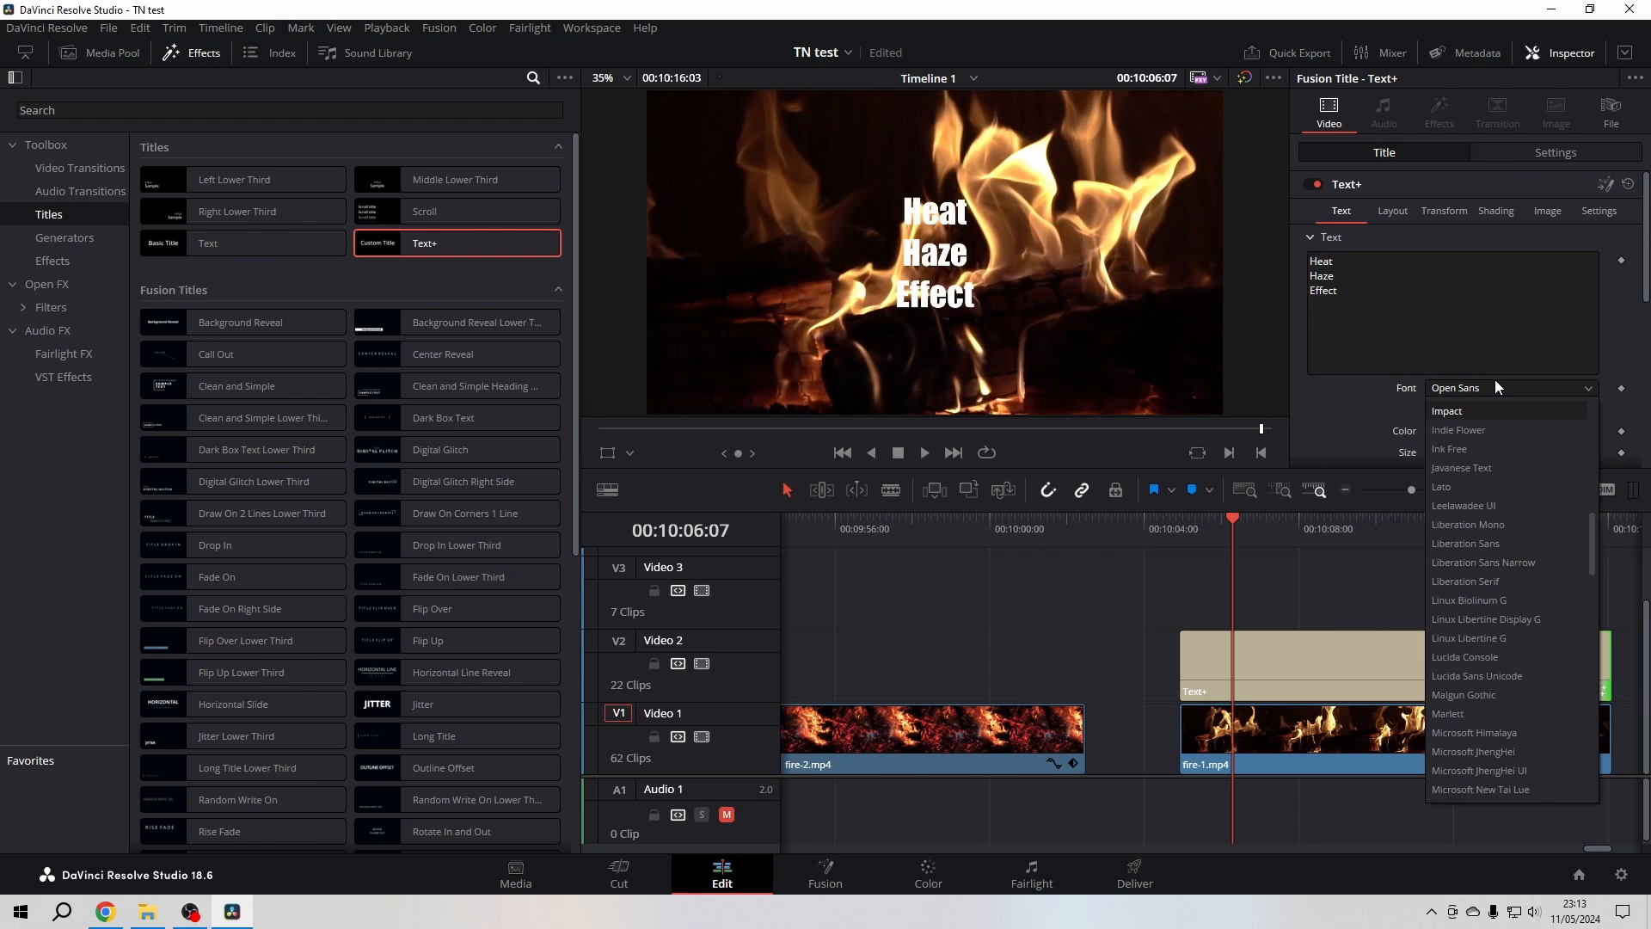
{"action": "left_click", "coordinate": [1510, 408]}
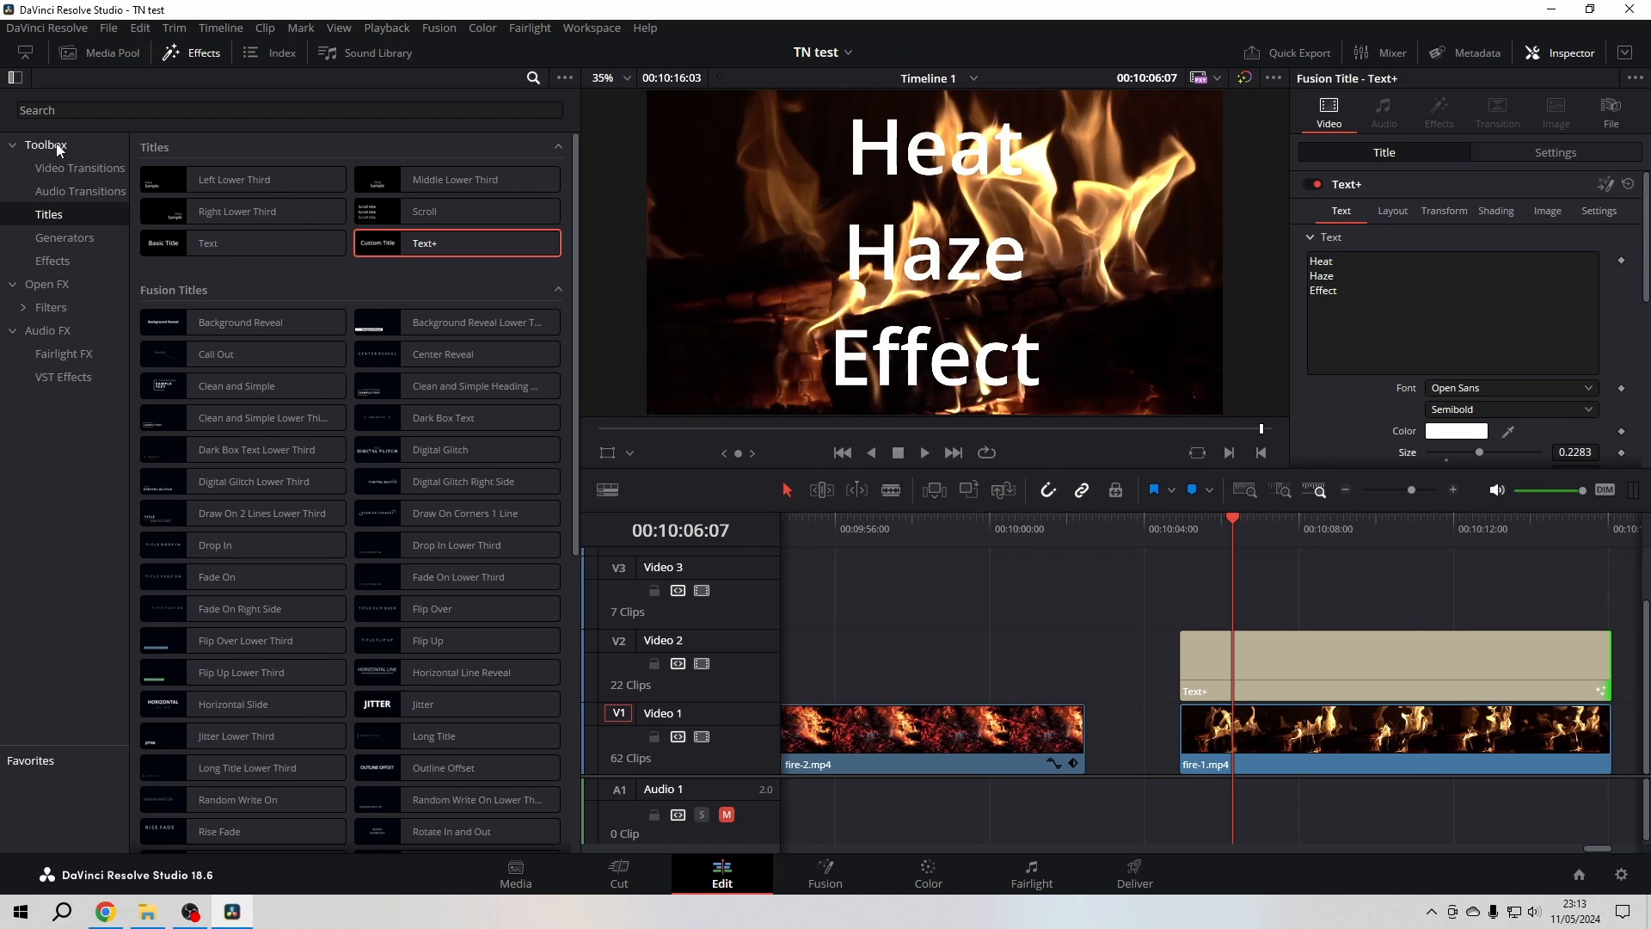
{"action": "mouse_move", "coordinate": [60, 274]}
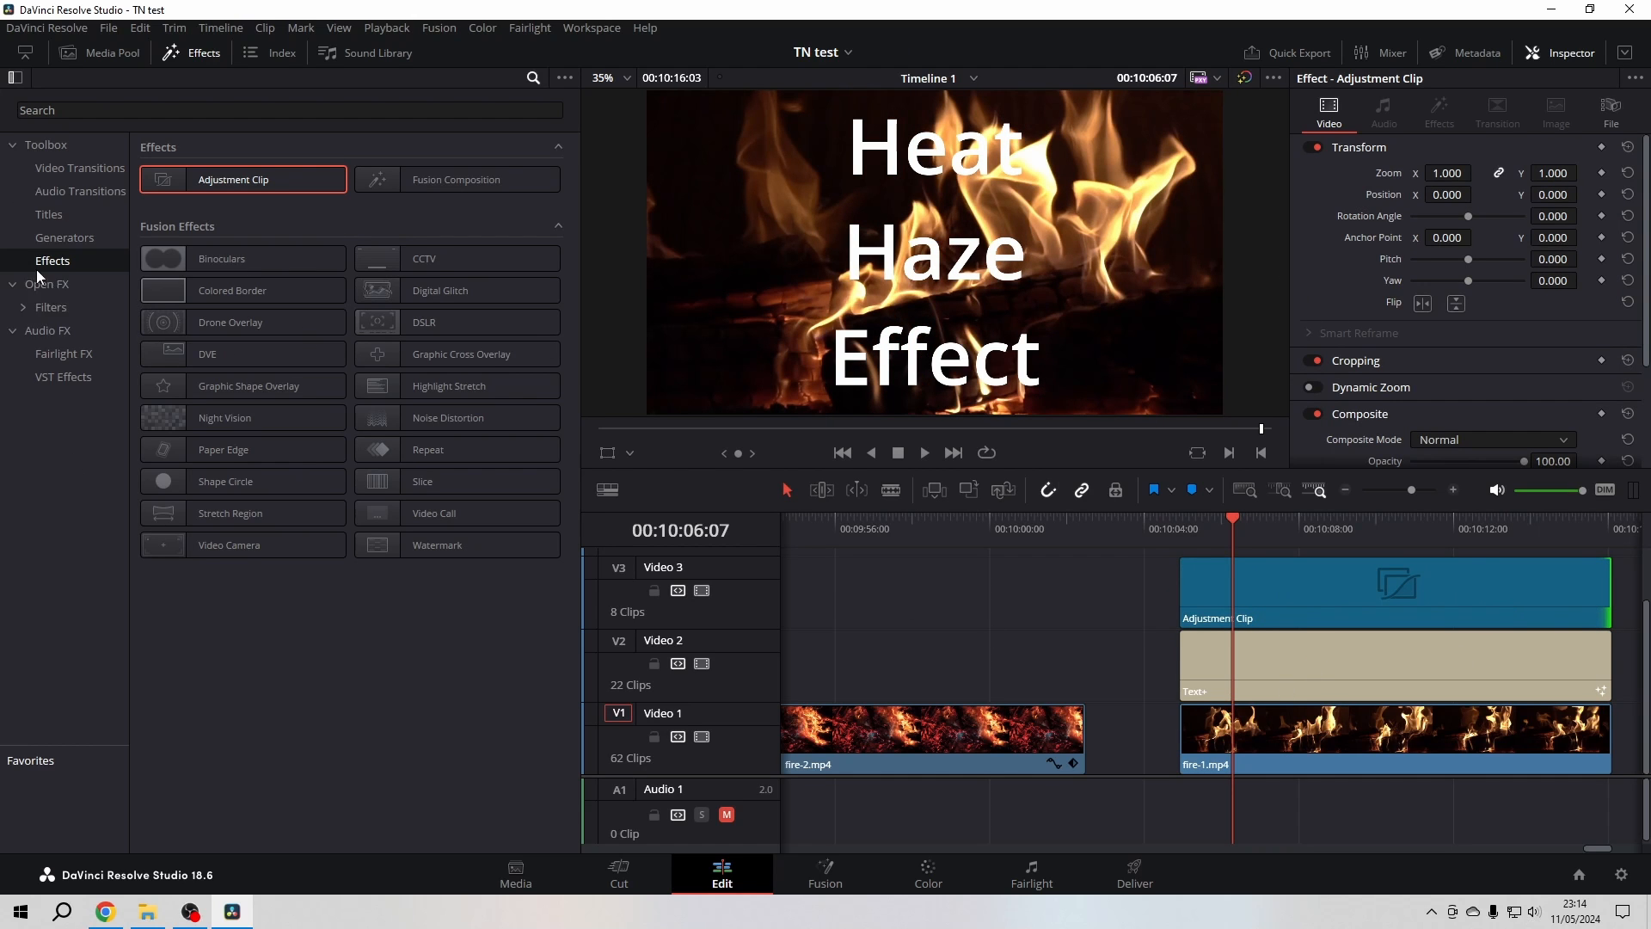
Search Open FX for 'fas' to find Fast Noise for the adjustment clip.
{"action": "left_click", "coordinate": [47, 285]}
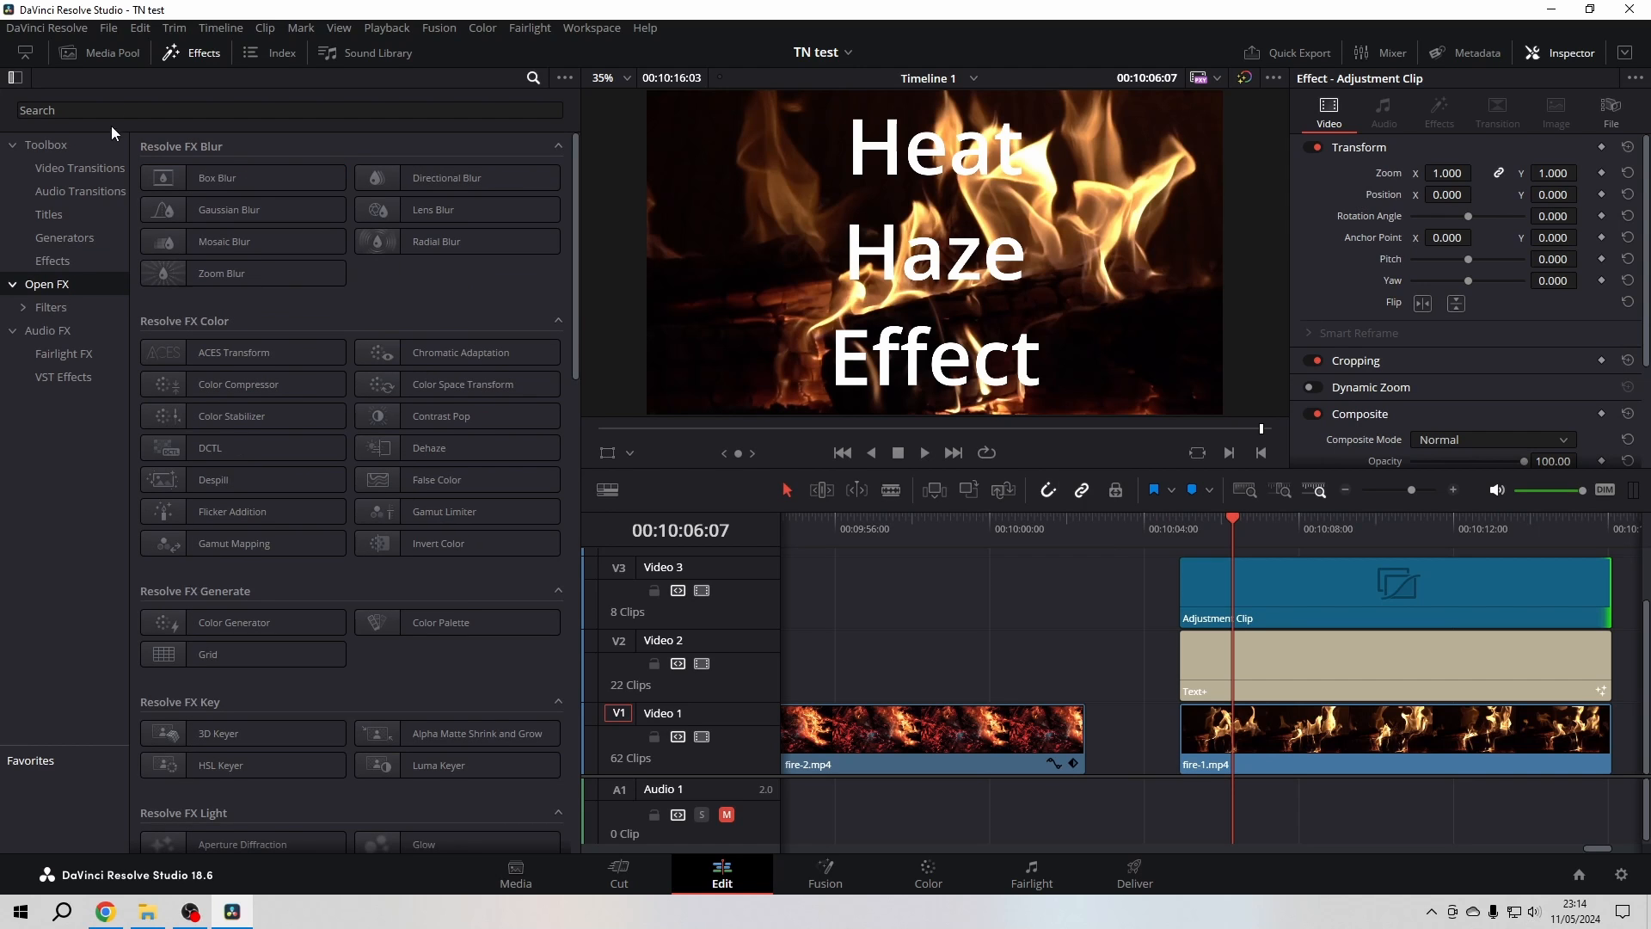
{"action": "left_click", "coordinate": [285, 110]}
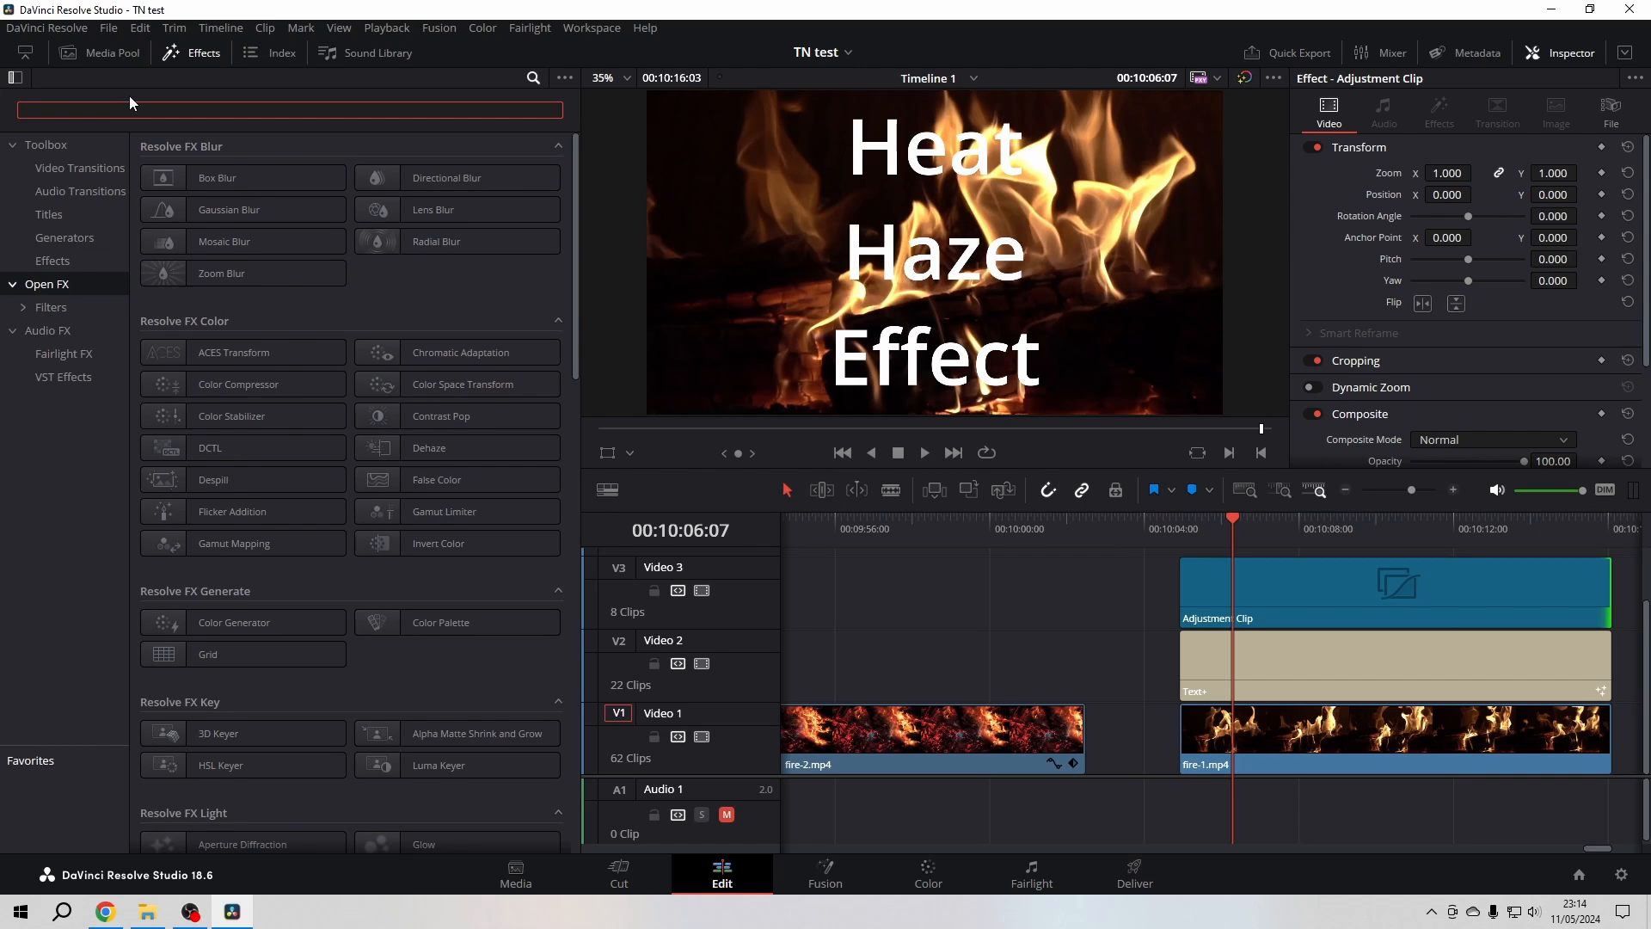
{"action": "type", "text": "fas"}
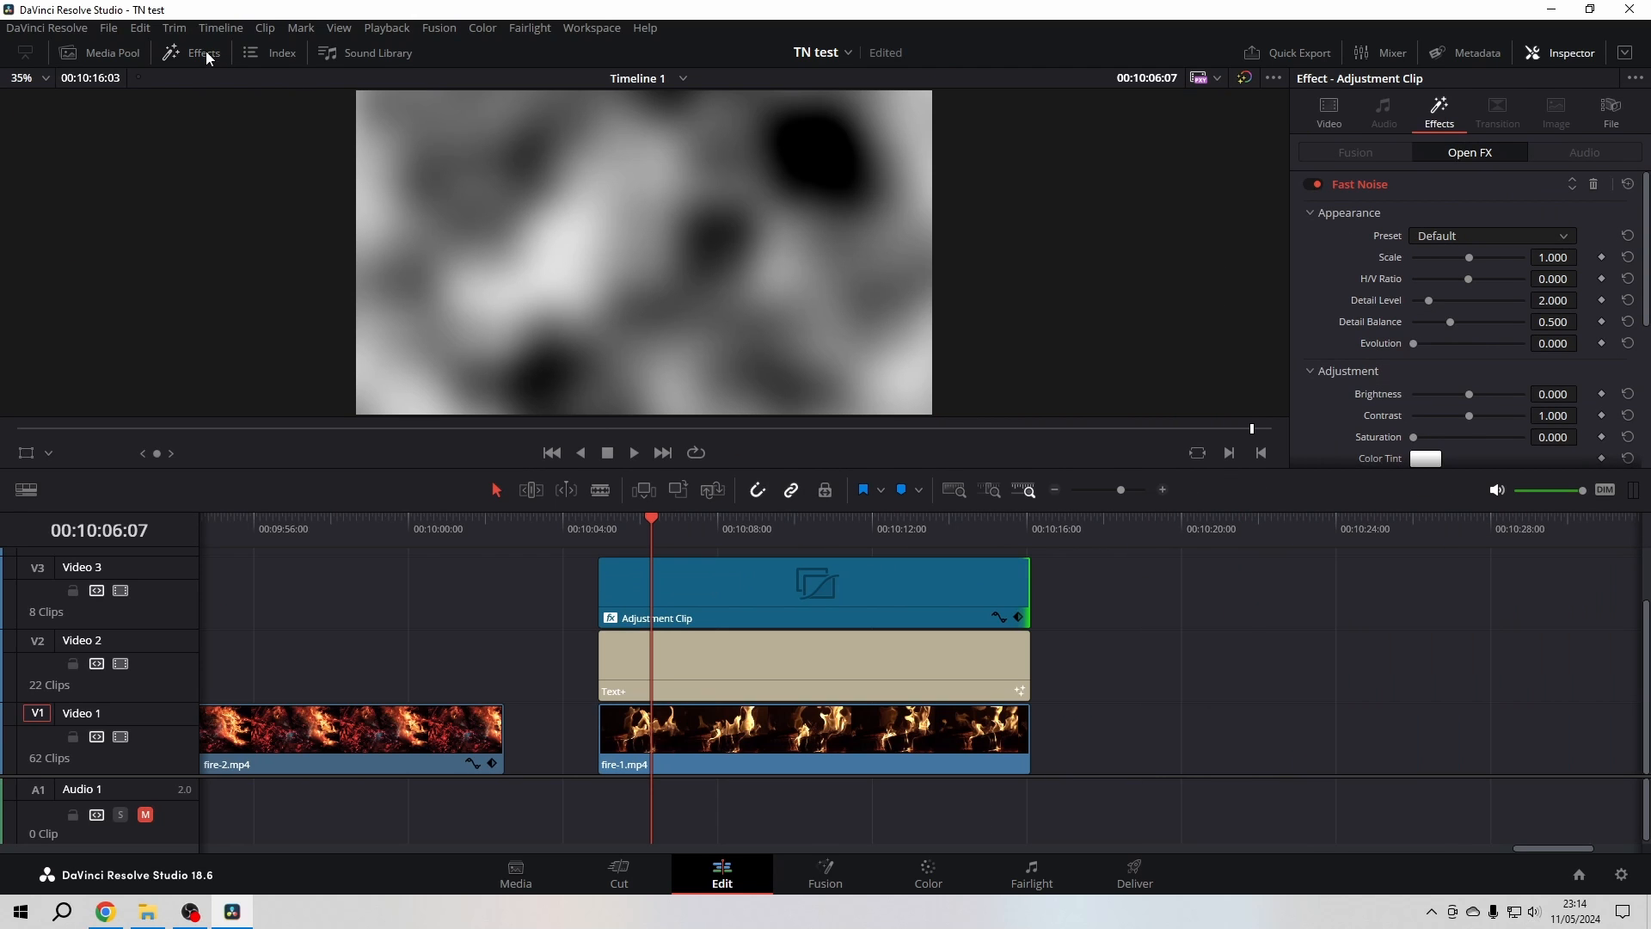
{"action": "mouse_move", "coordinate": [1357, 237]}
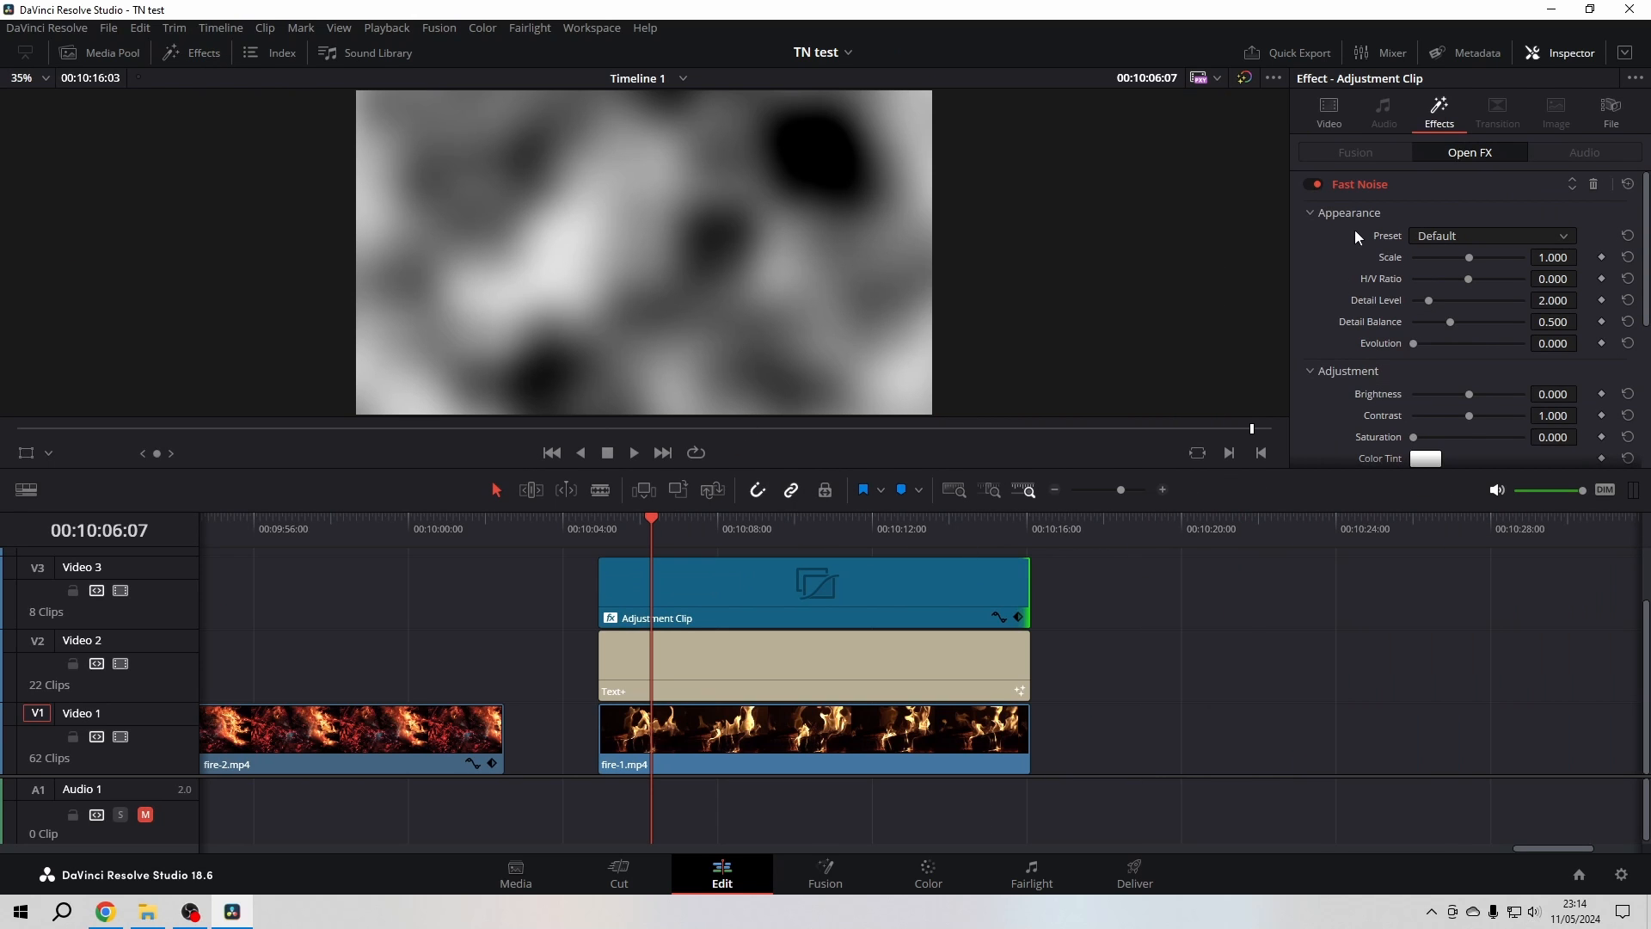
Select the adjustment clip and set its Fast Noise preset to Heat Haze.
{"action": "left_click", "coordinate": [801, 629]}
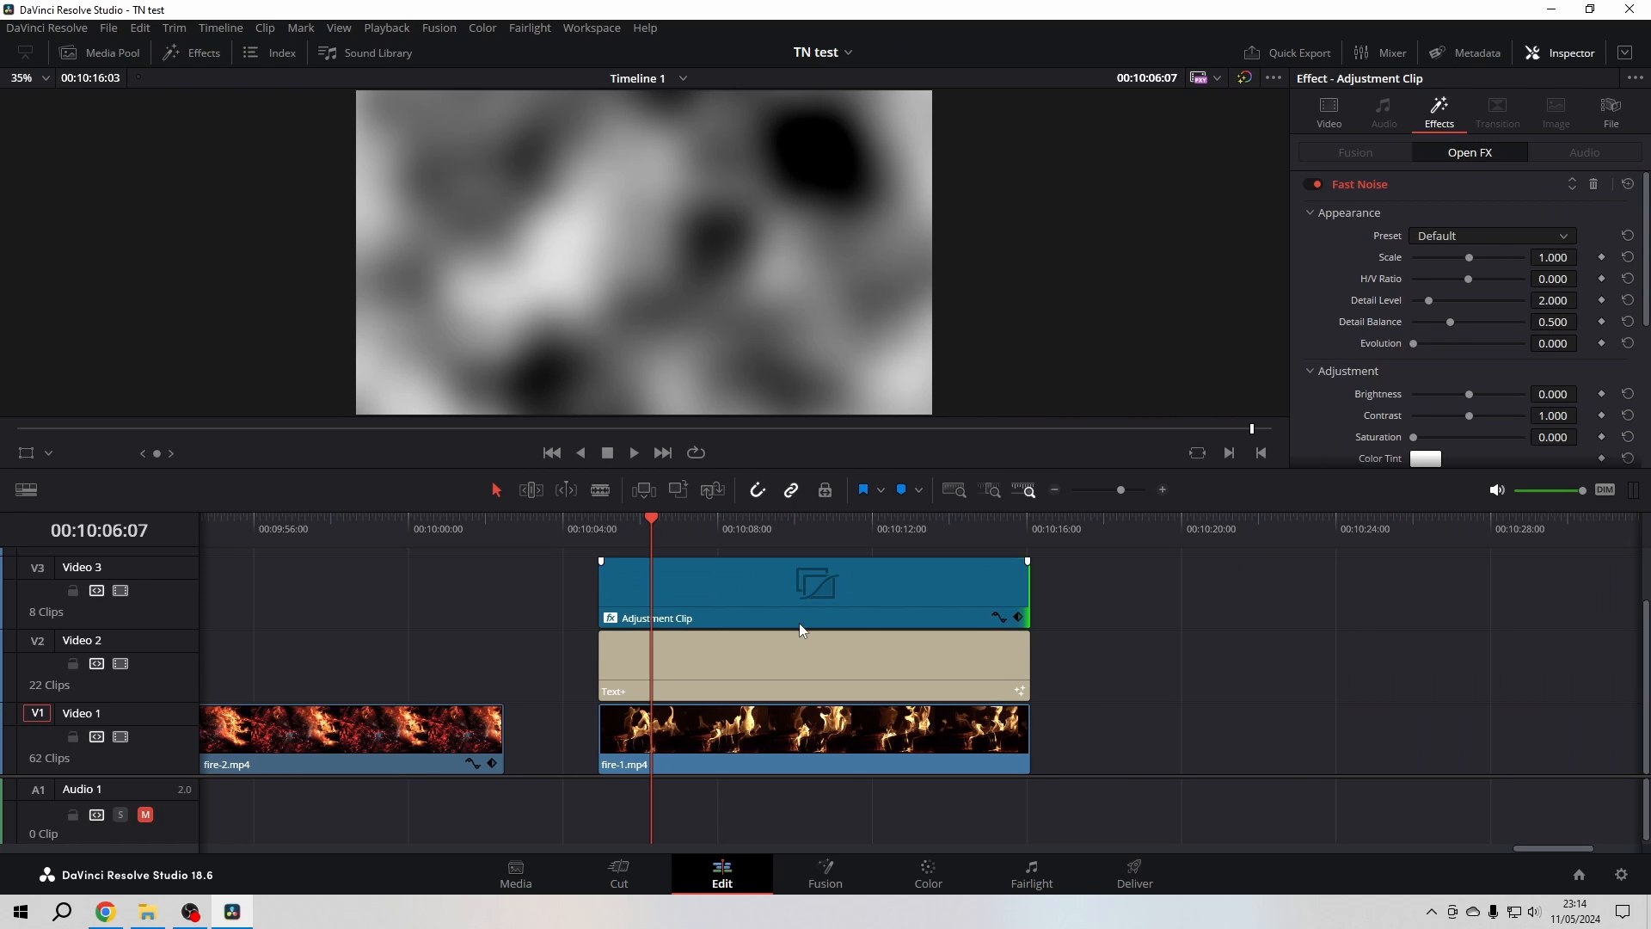
{"action": "left_click", "coordinate": [811, 585]}
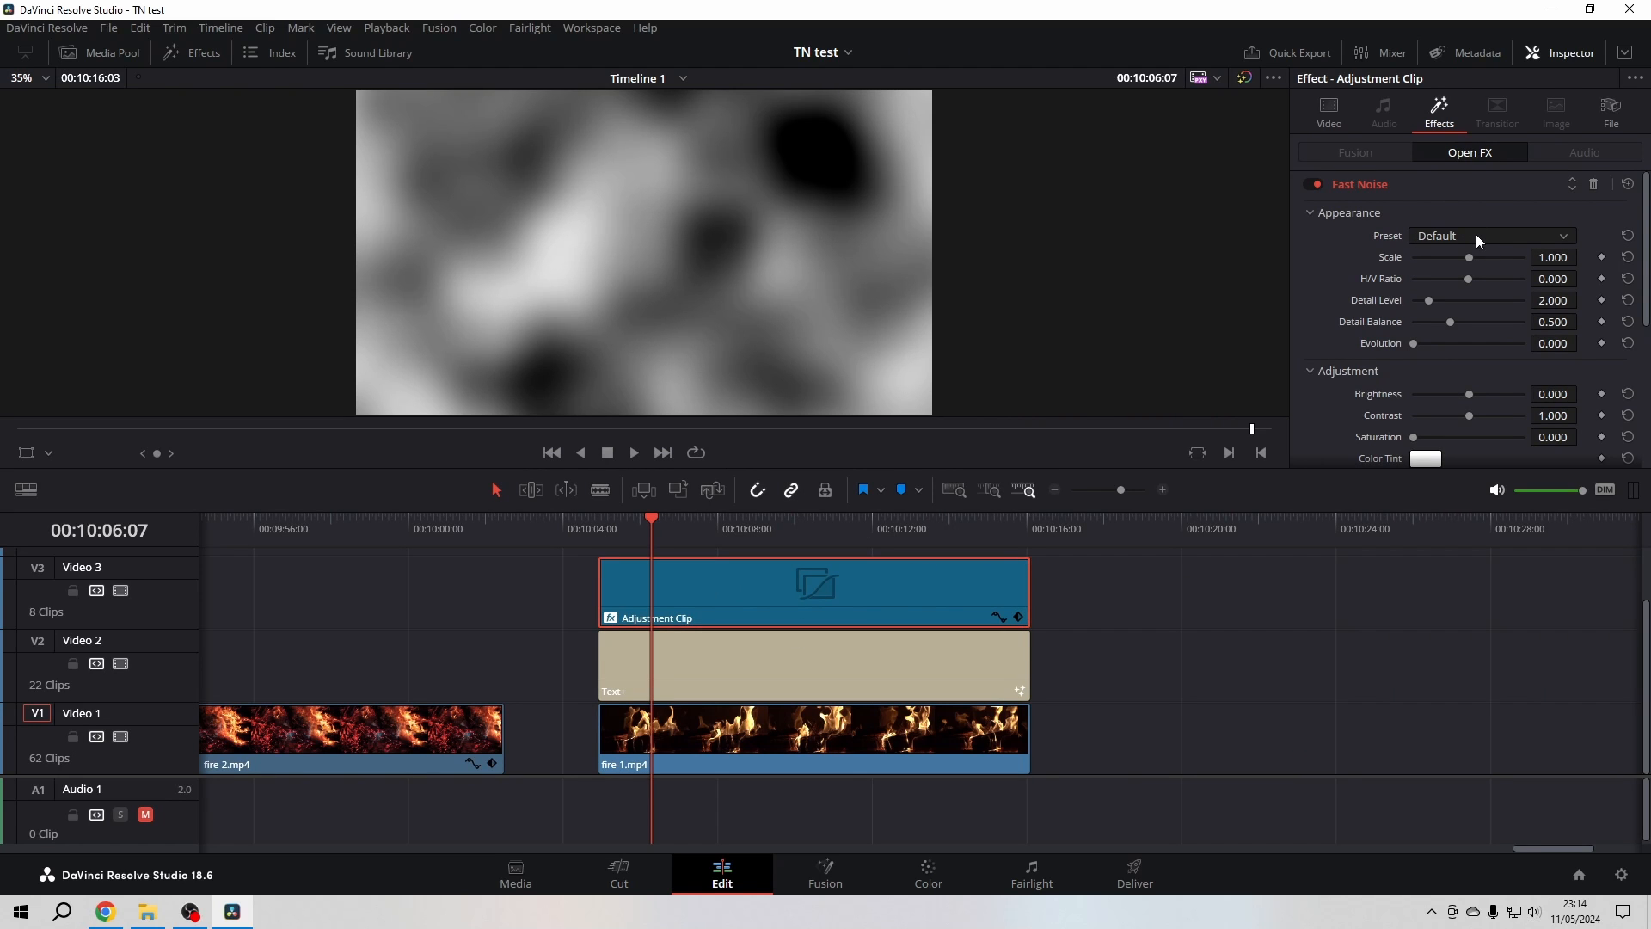
{"action": "left_click", "coordinate": [1490, 235]}
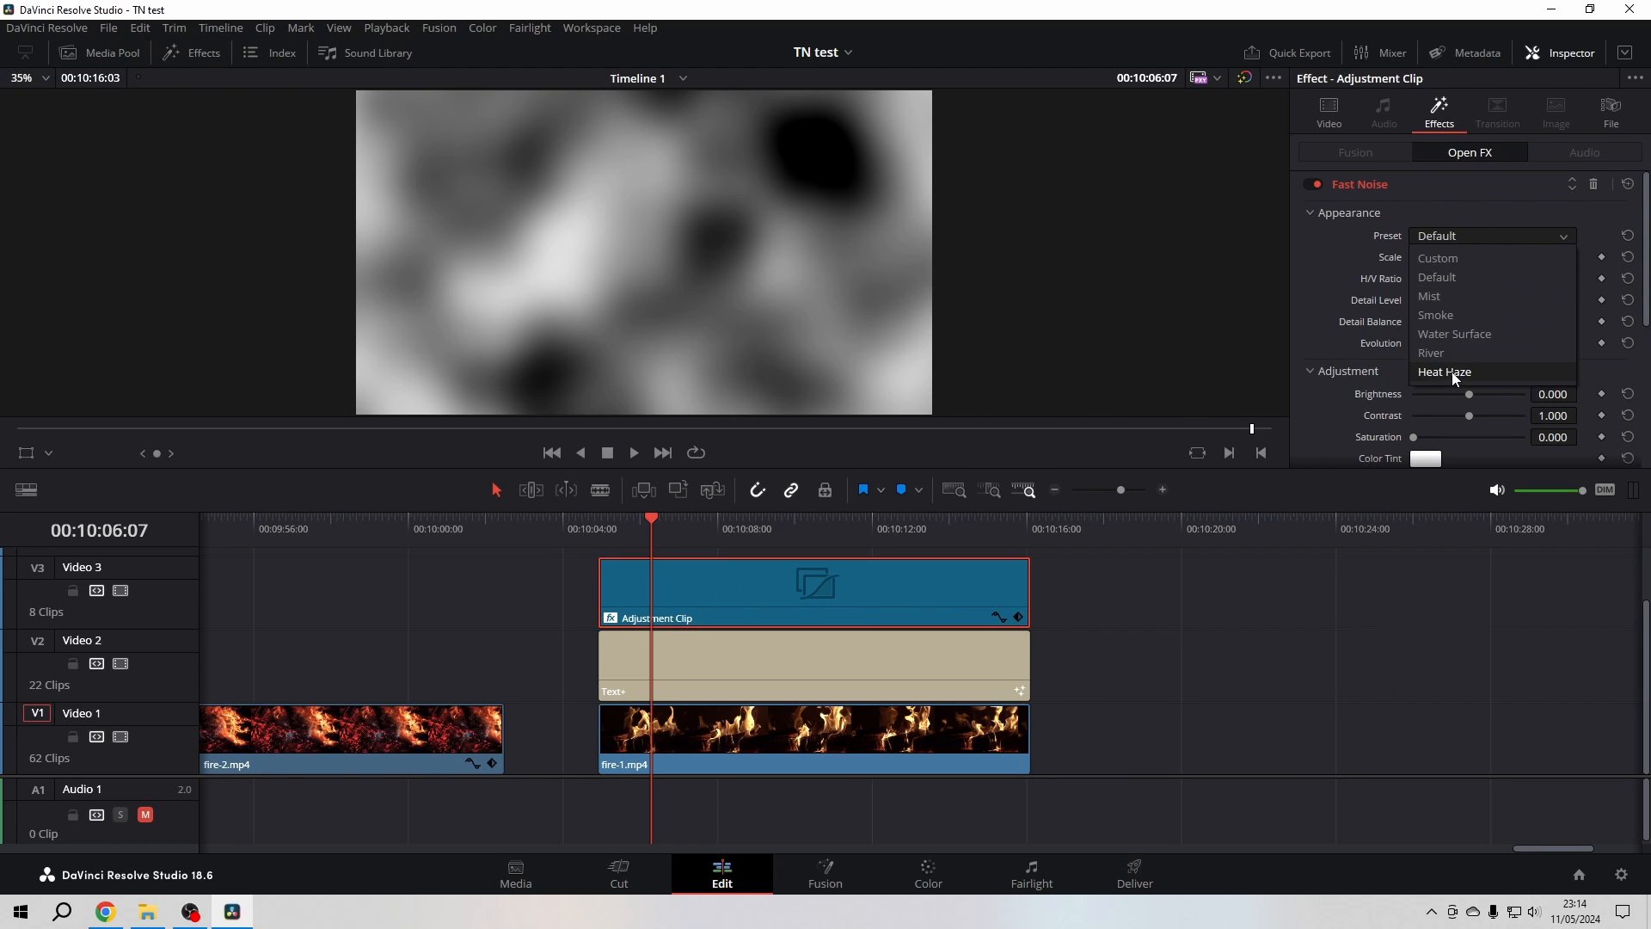
{"action": "left_click", "coordinate": [1445, 372]}
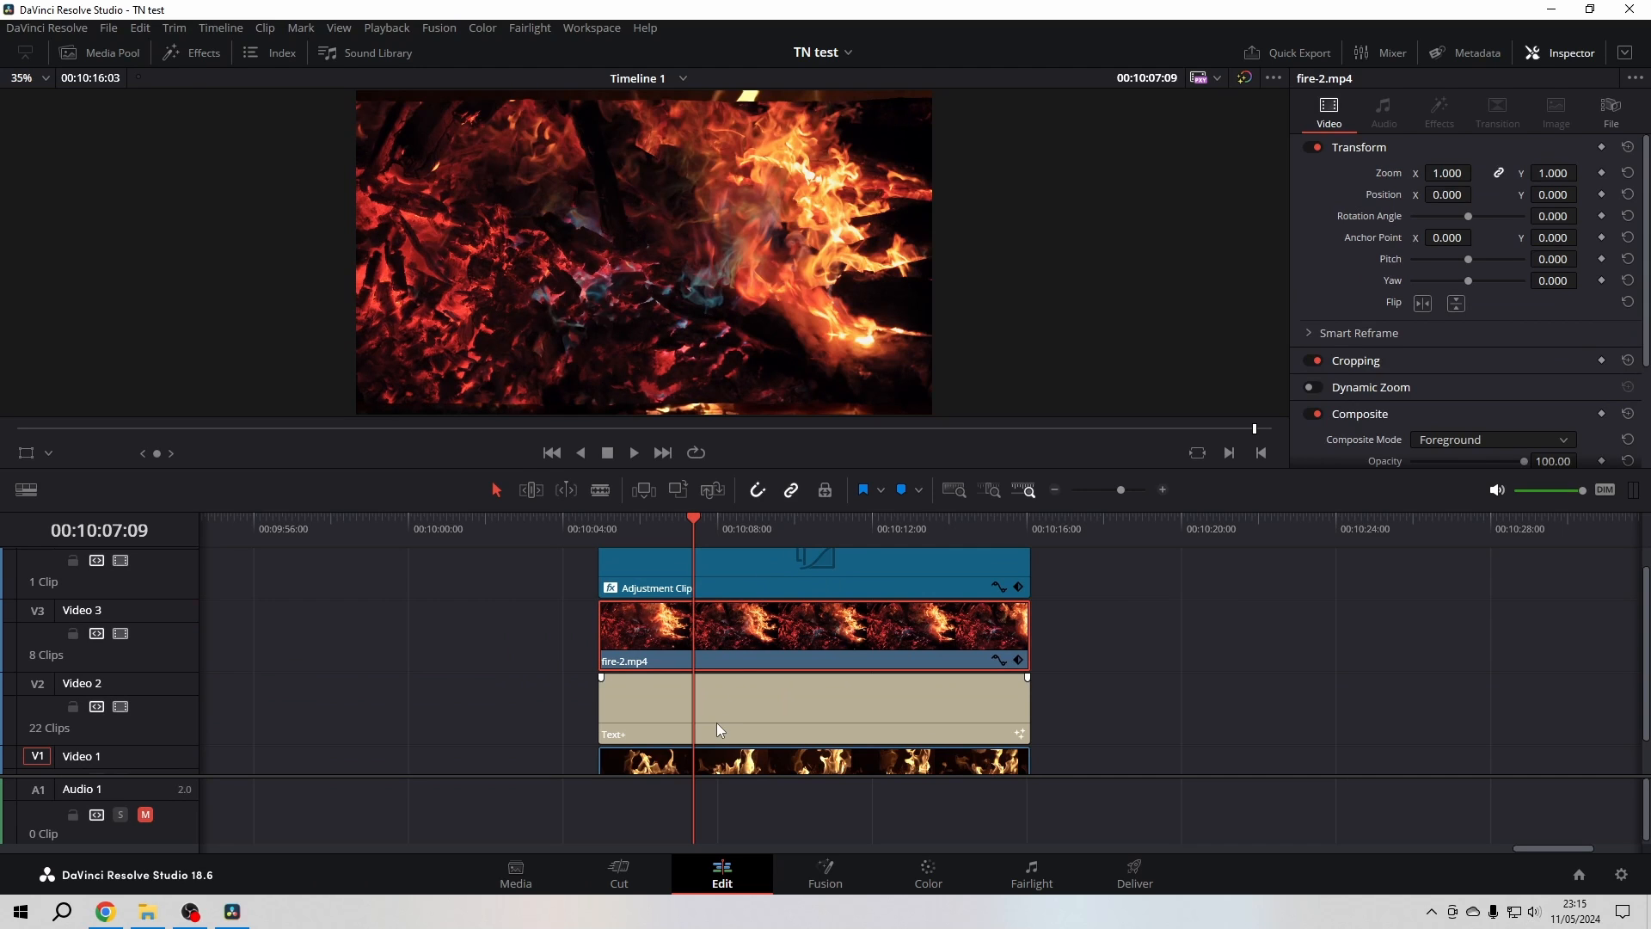
{"action": "left_click", "coordinate": [829, 632]}
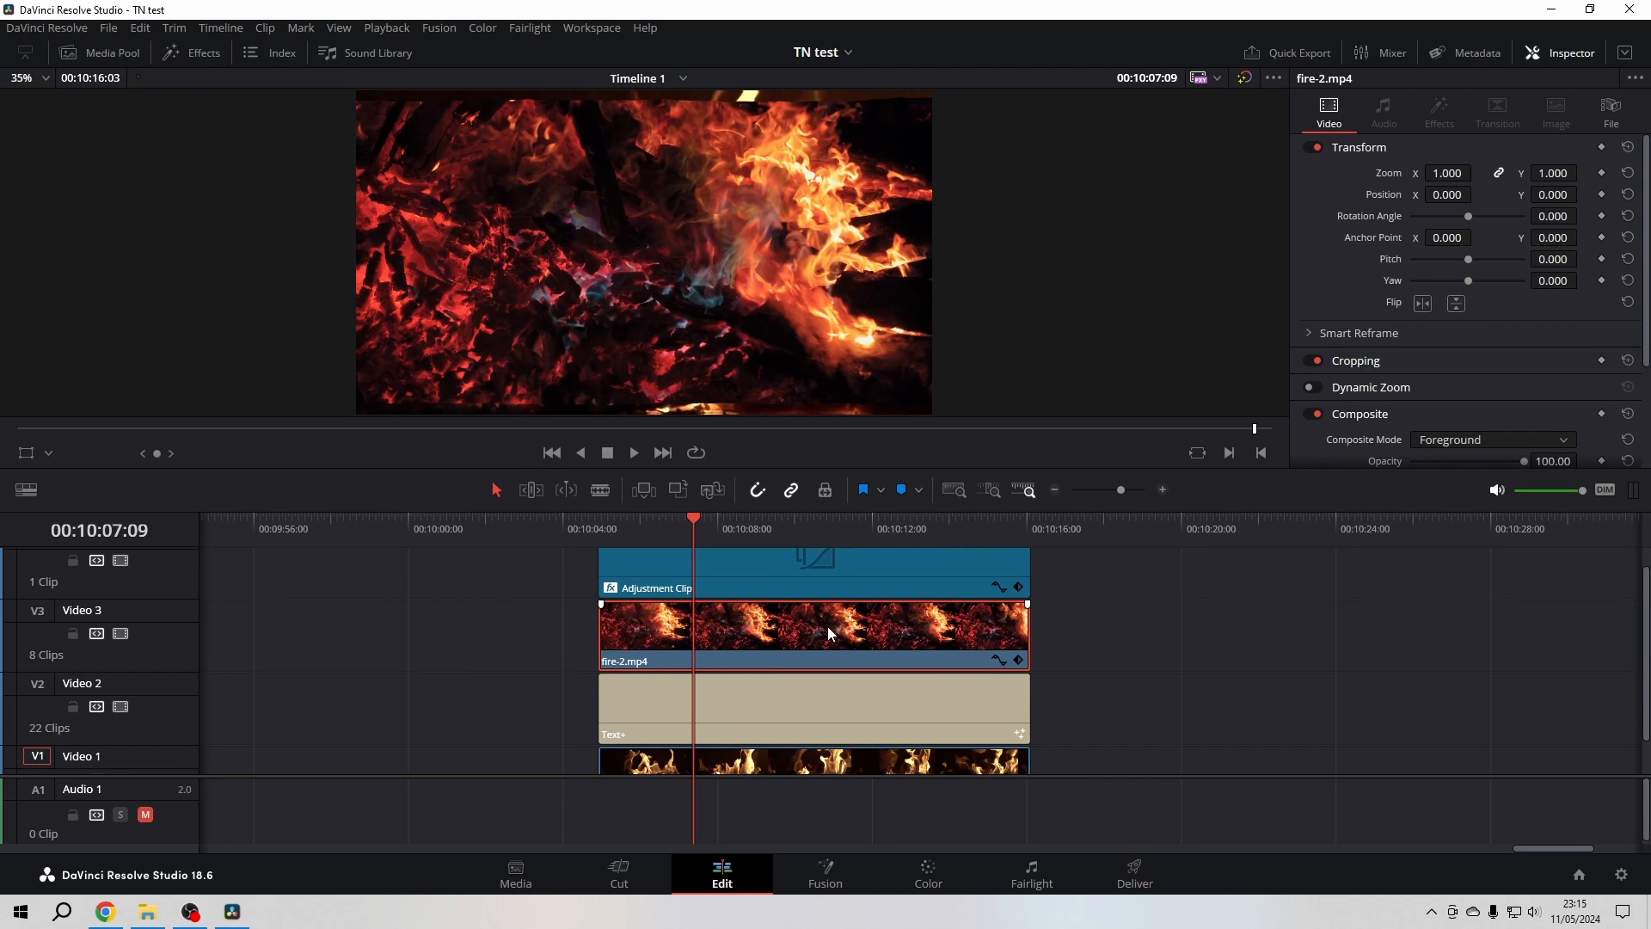
{"action": "mouse_move", "coordinate": [1406, 314]}
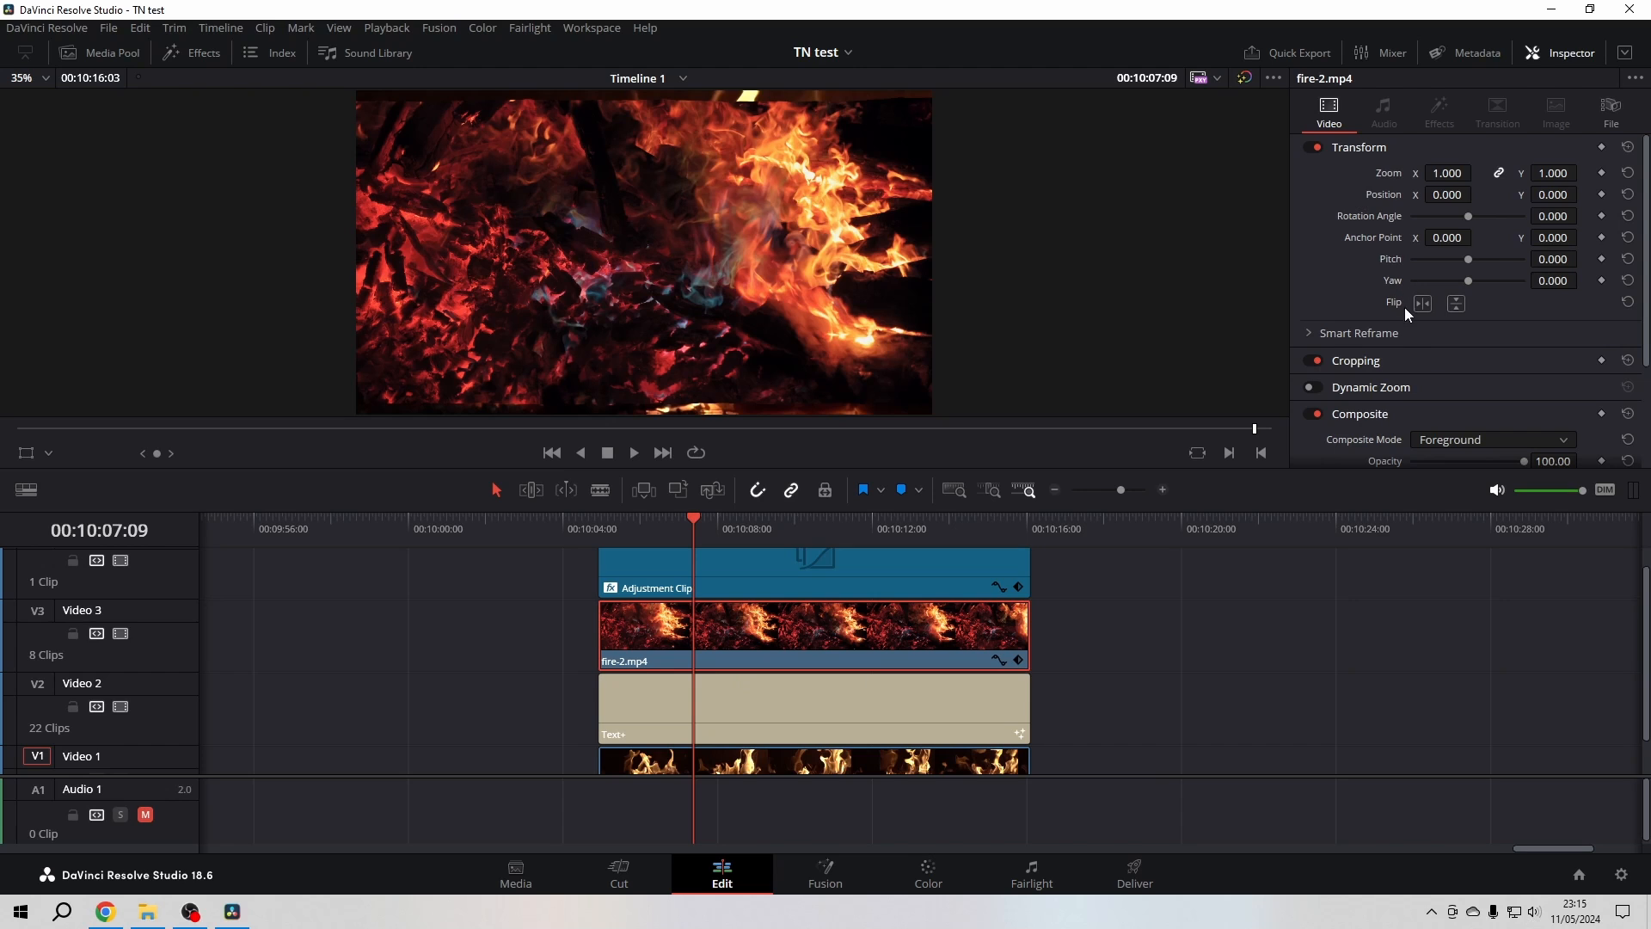
{"action": "scroll", "scroll_direction": "down", "scroll_amount": 3}
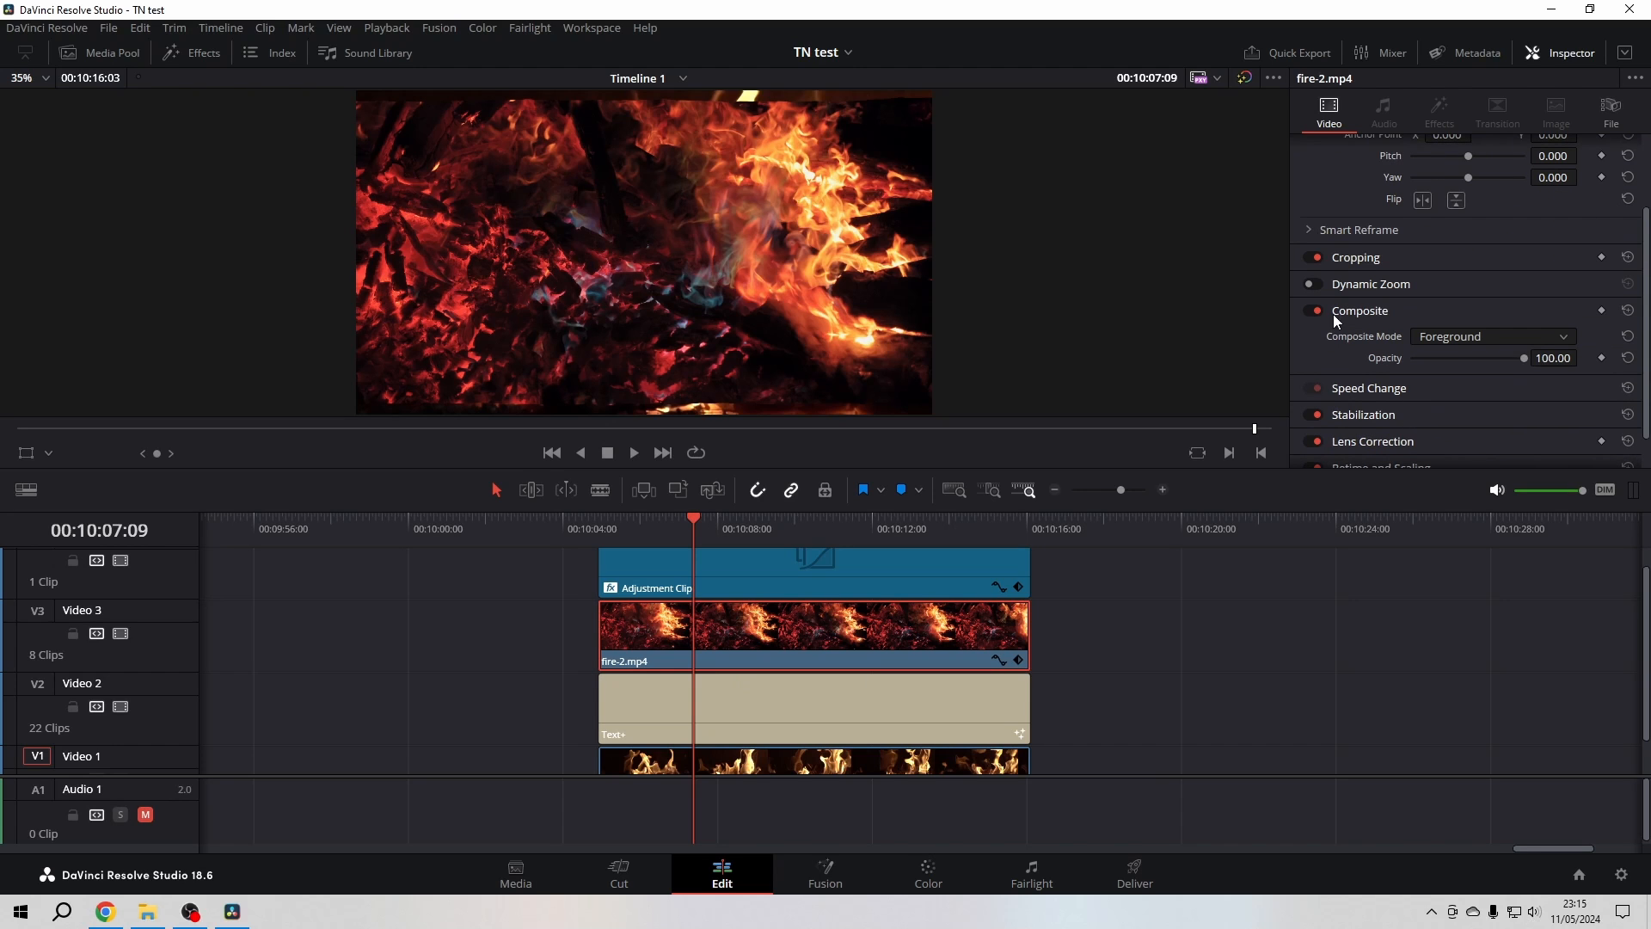
{"action": "mouse_move", "coordinate": [1408, 341]}
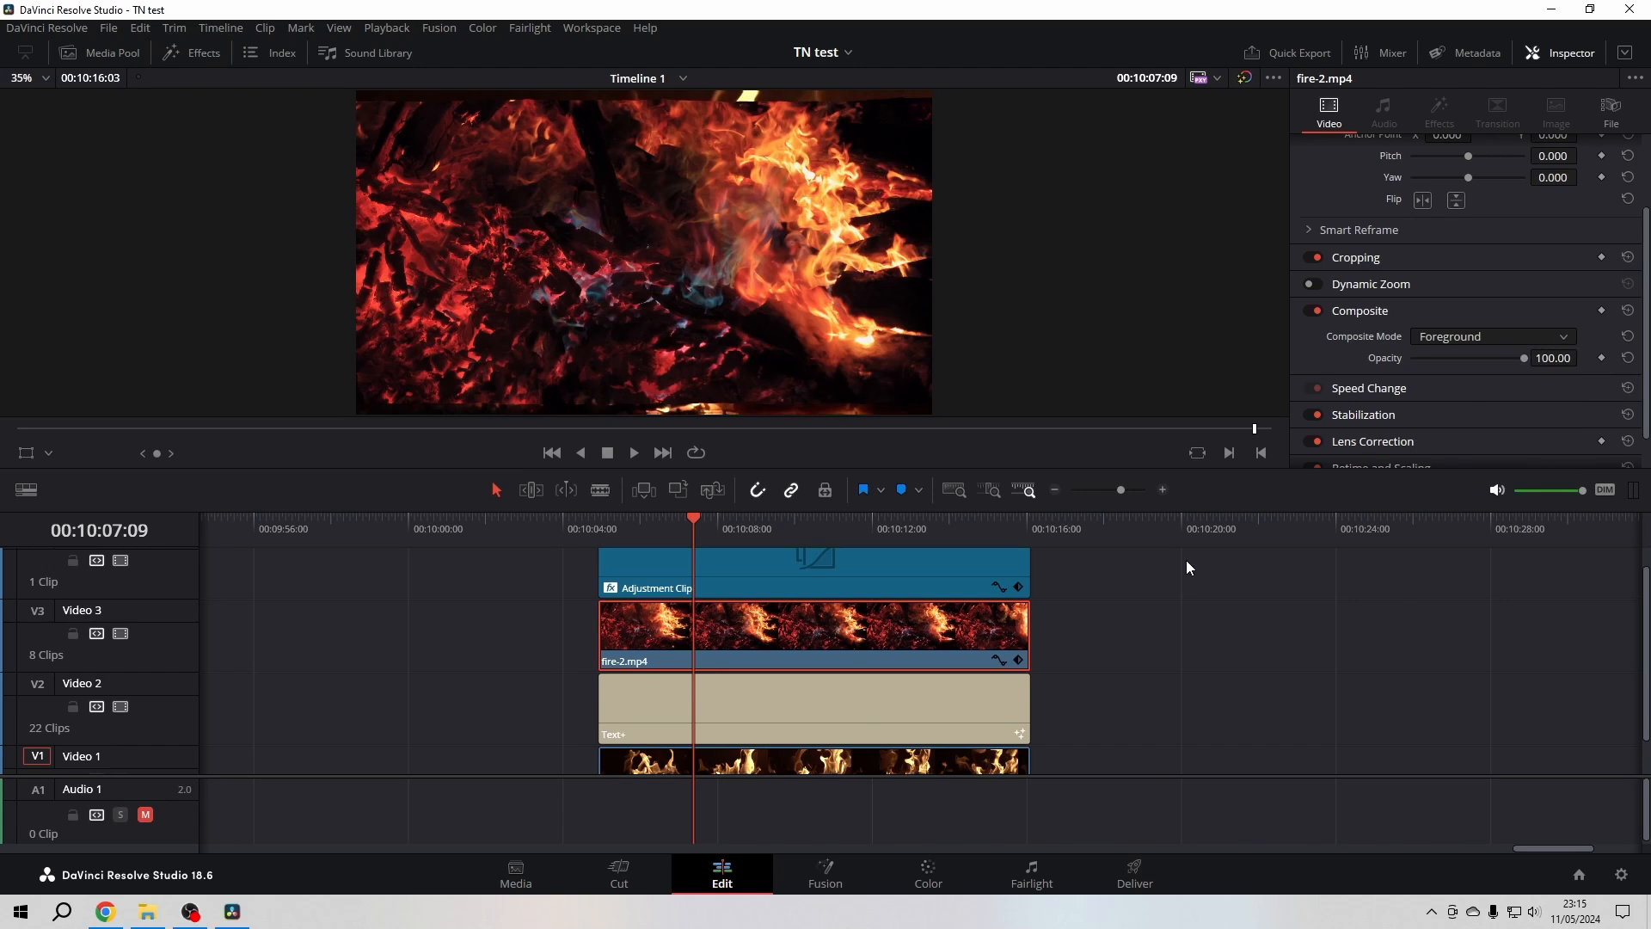
Set the Text+ clip's composite mode to Alpha in its Inspector settings.
{"action": "left_click", "coordinate": [858, 705]}
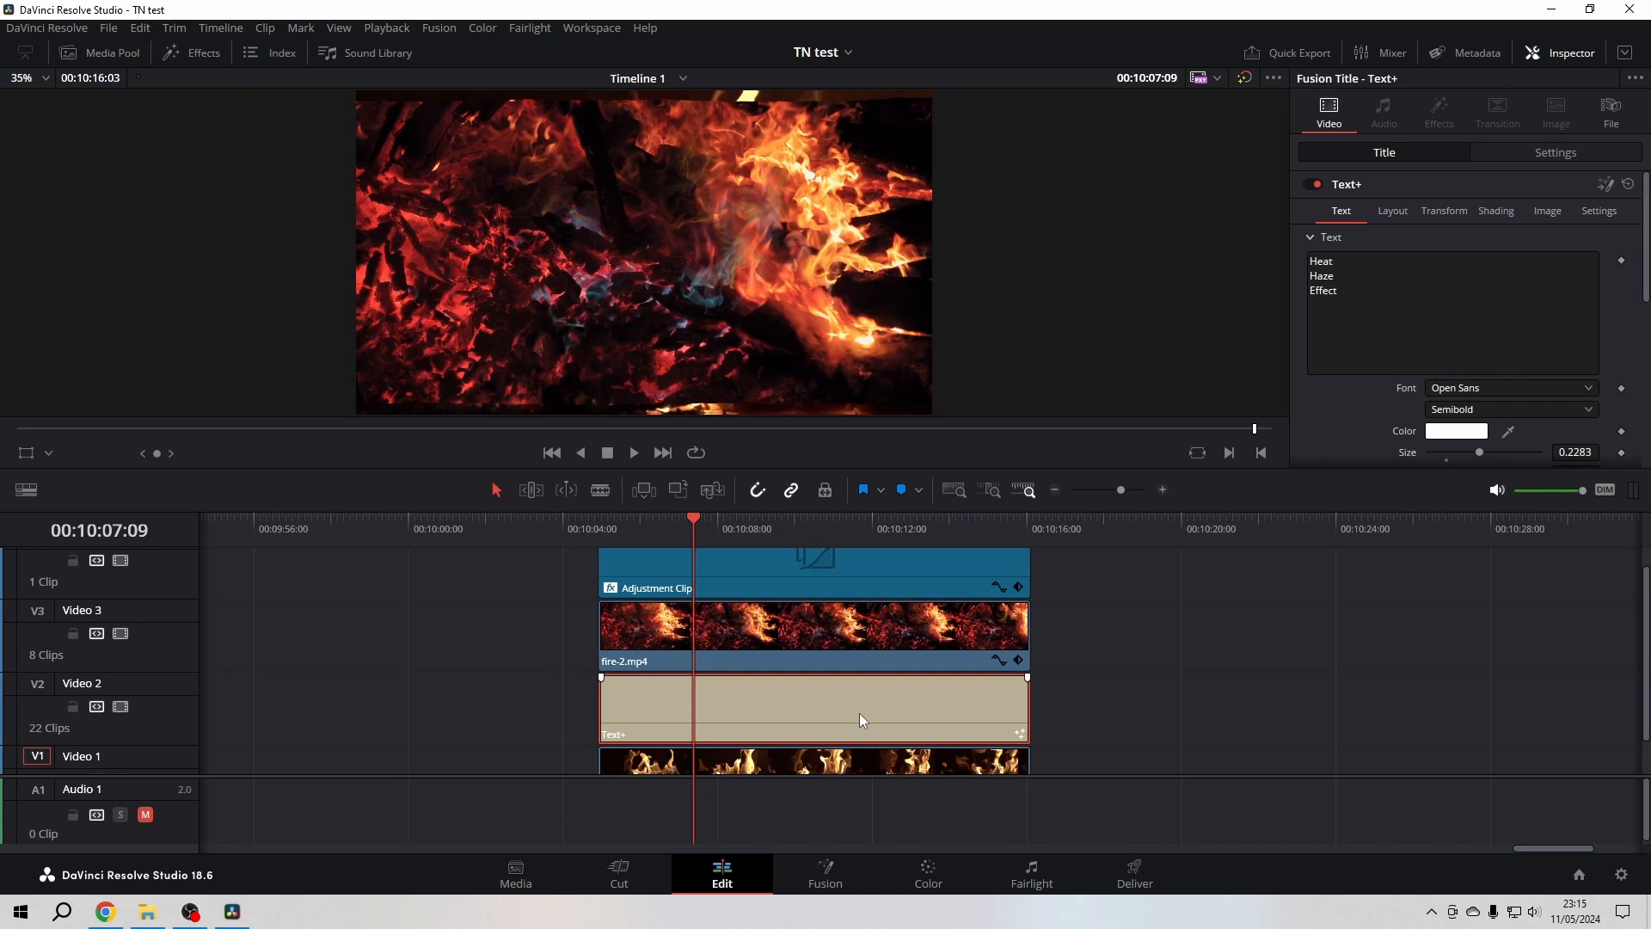
{"action": "left_click", "coordinate": [1555, 151]}
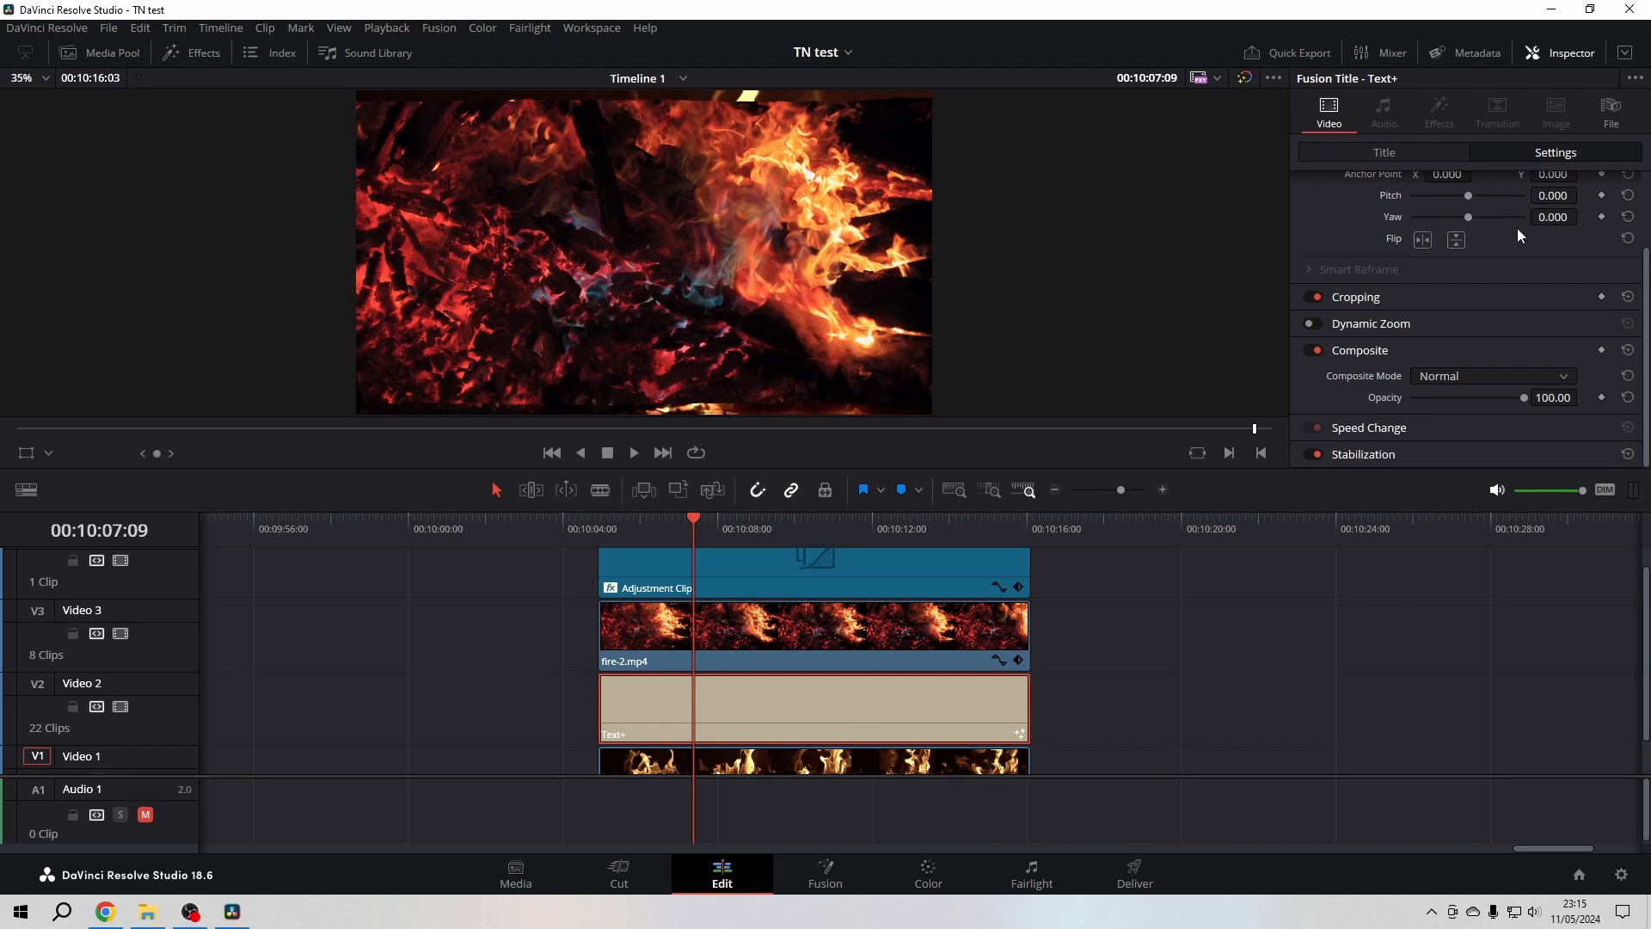
{"action": "left_click", "coordinate": [1490, 376]}
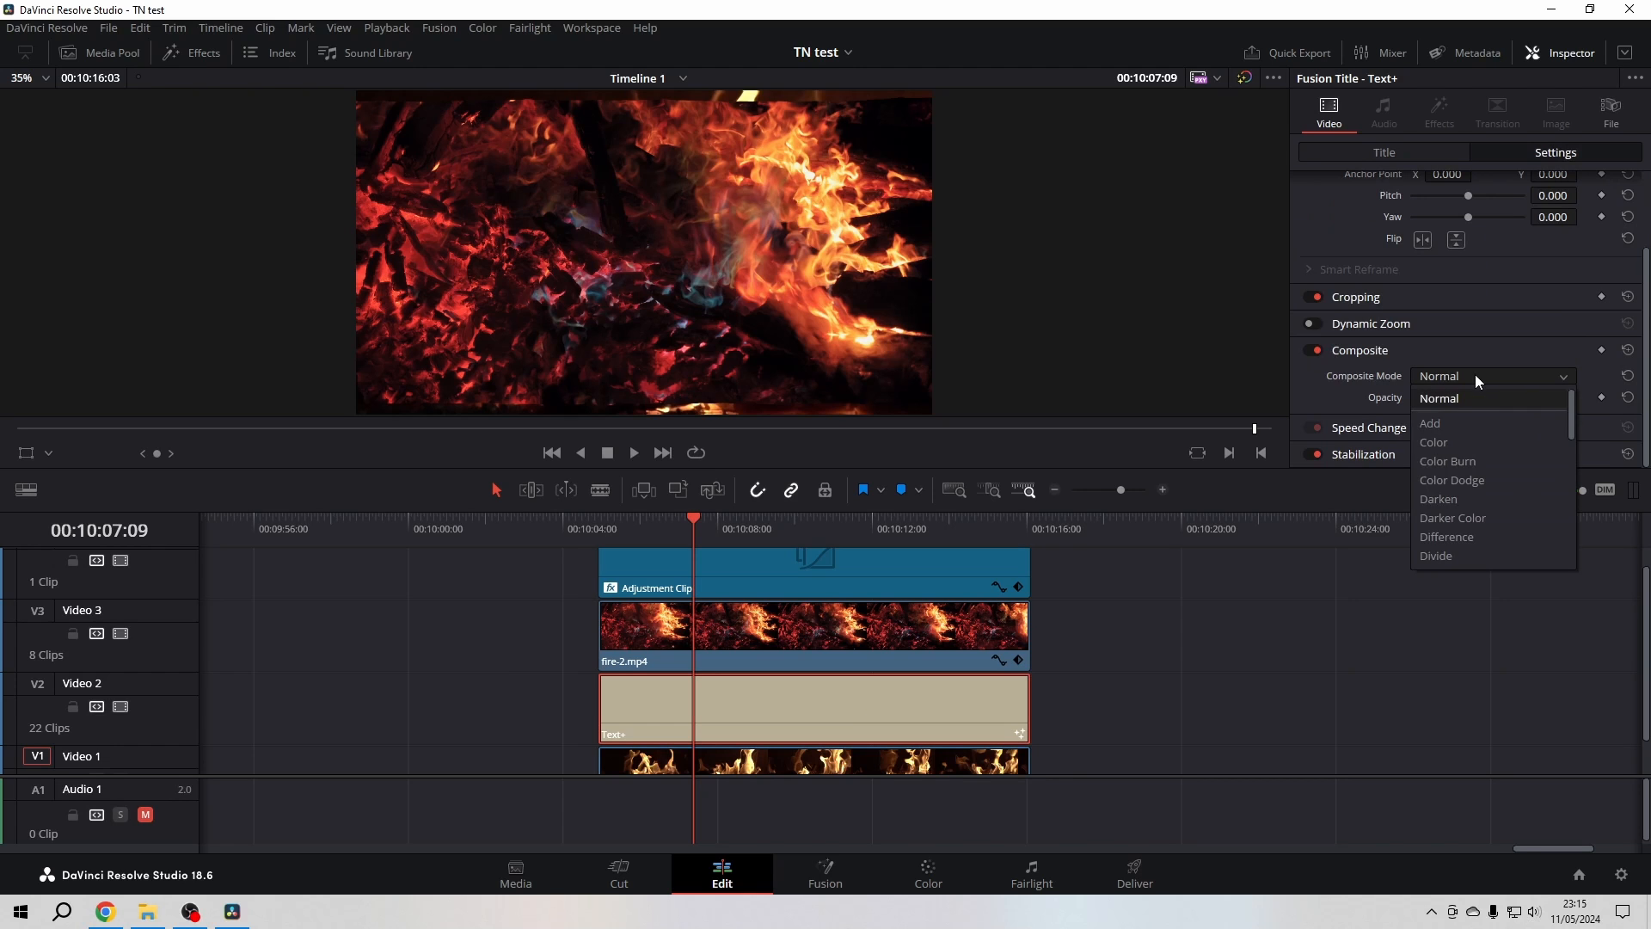
{"action": "scroll", "scroll_direction": "down", "scroll_amount": 3}
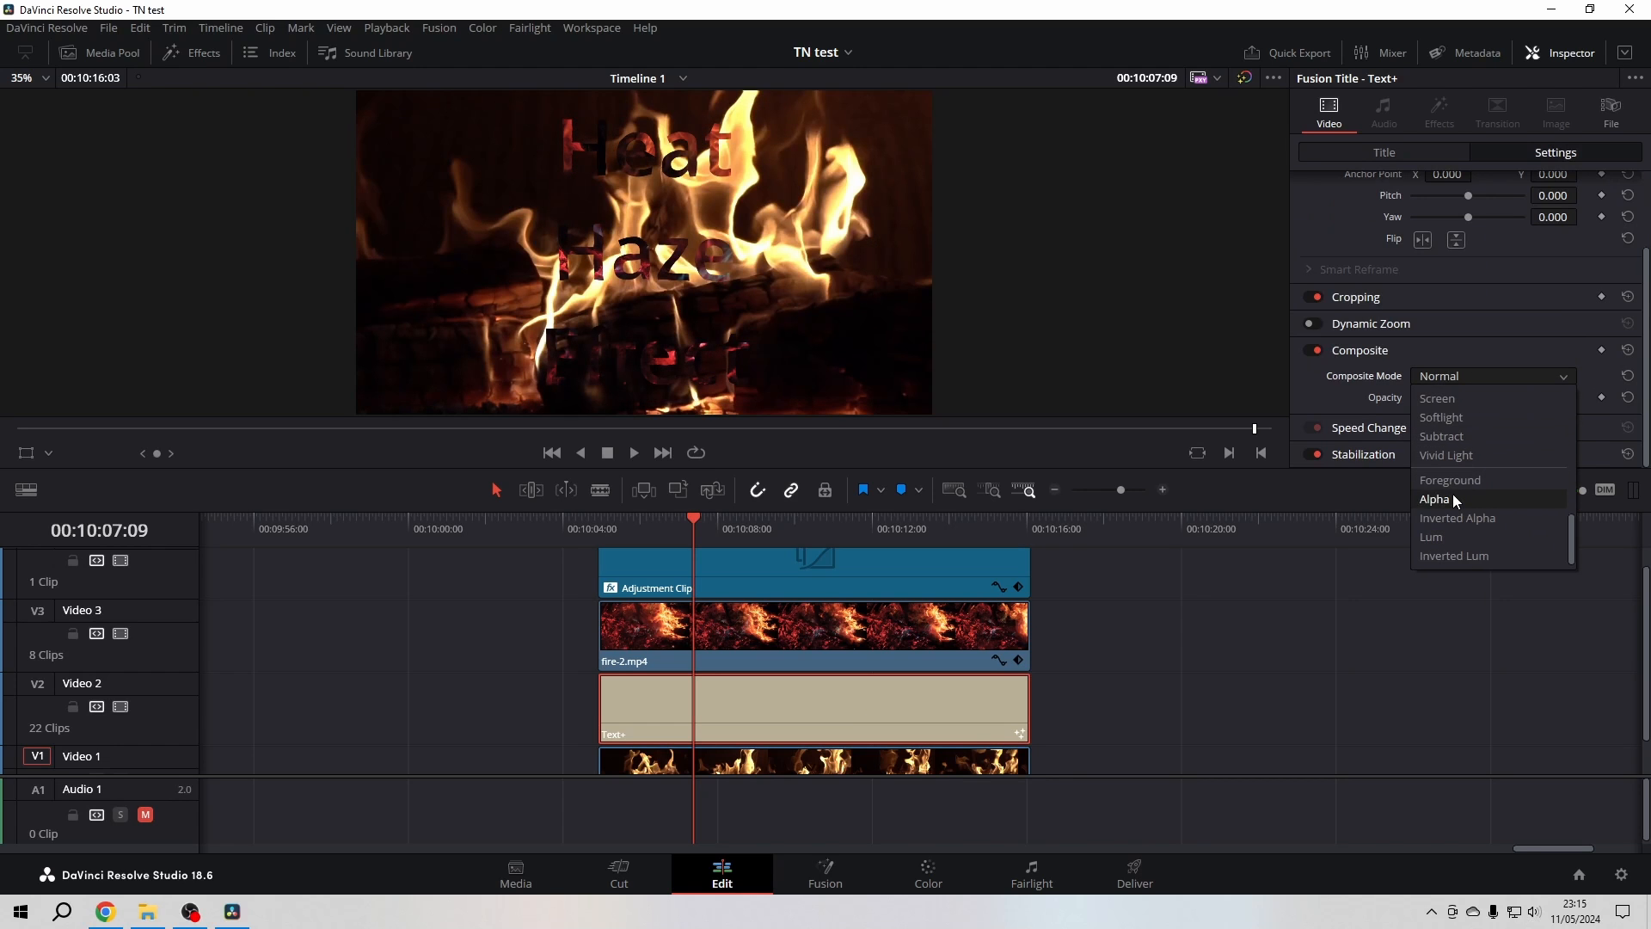
{"action": "left_click", "coordinate": [1434, 498]}
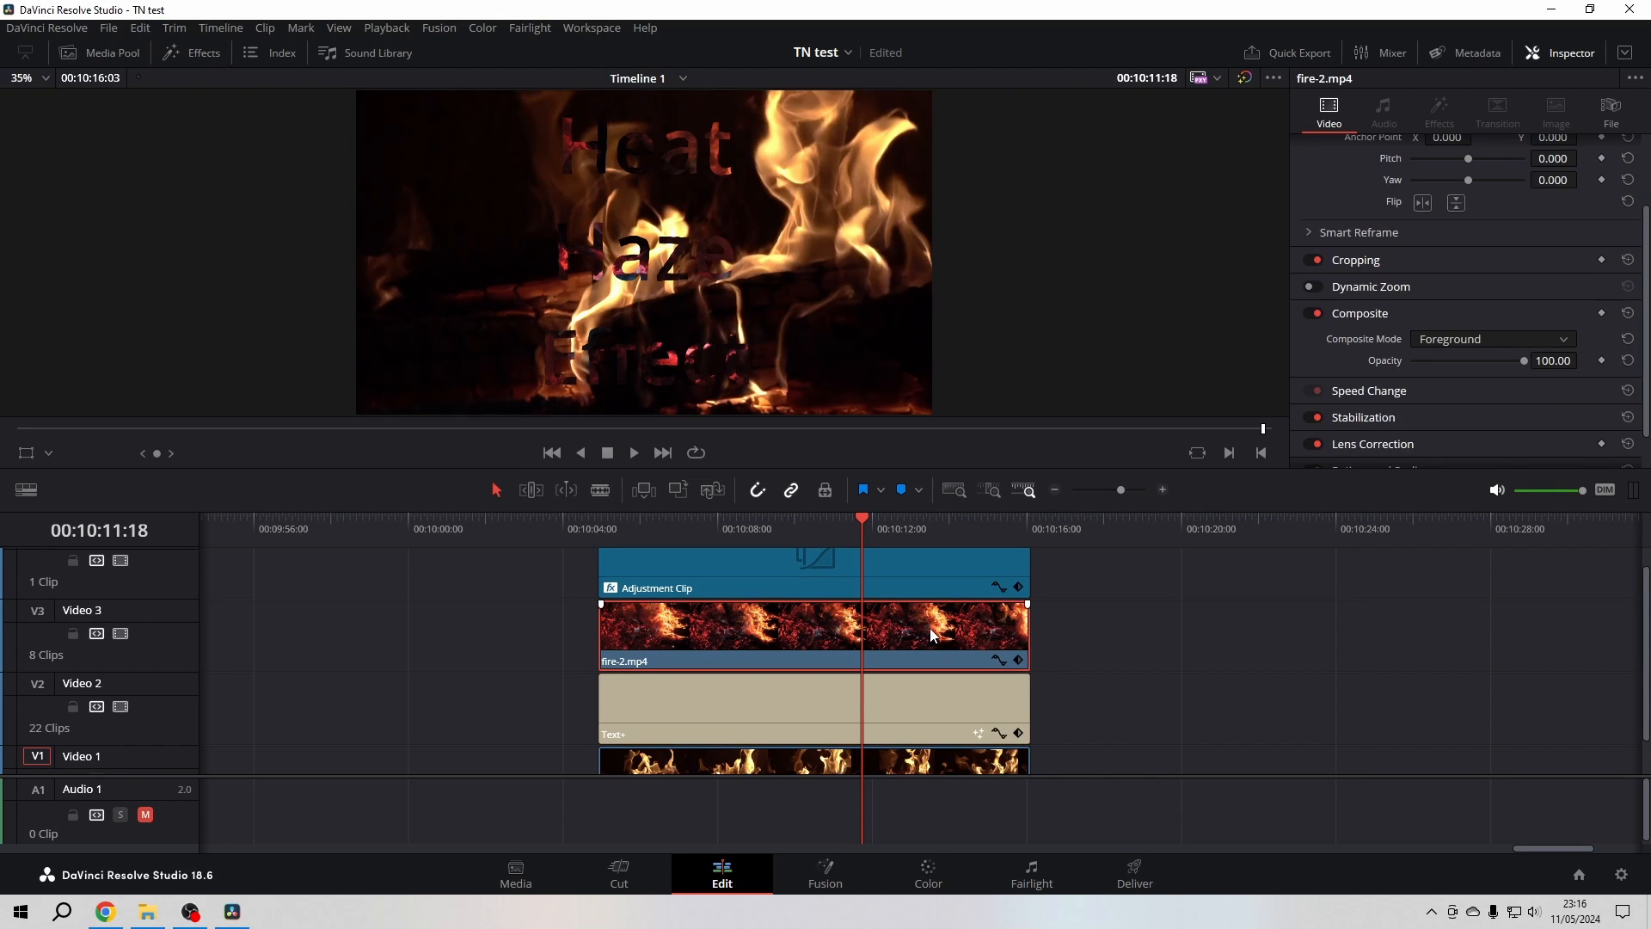
Shift fire-2.mp4 to Position X -616 and stop the composite playback.
{"action": "scroll", "scroll_direction": "up", "scroll_amount": 3}
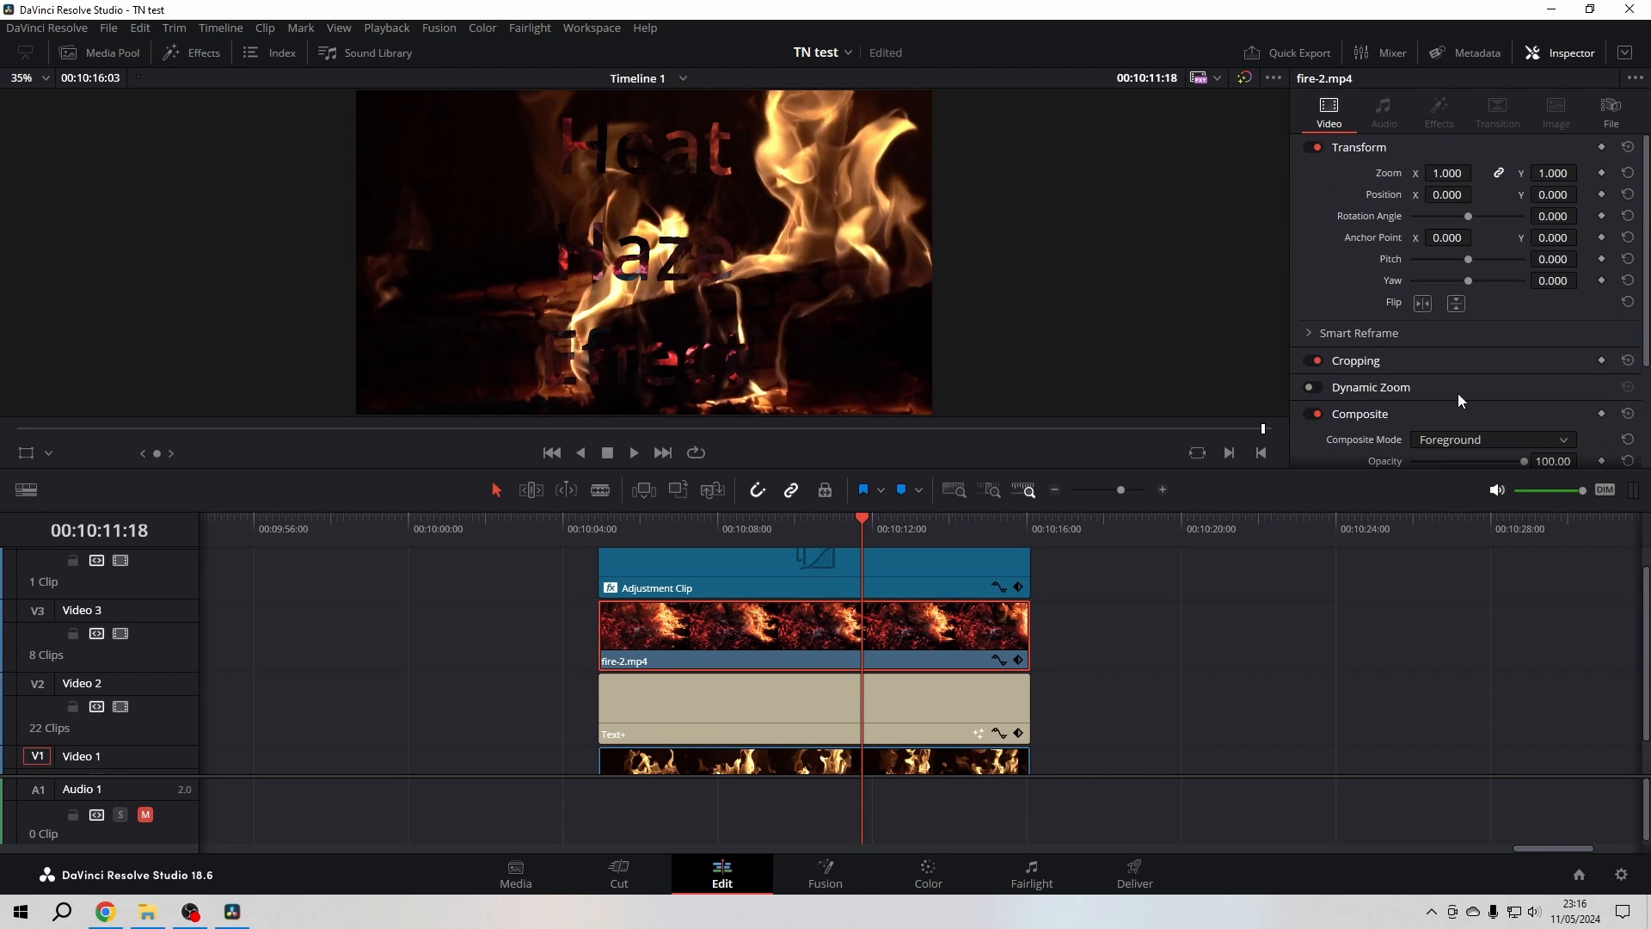
{"action": "mouse_move", "coordinate": [1443, 220]}
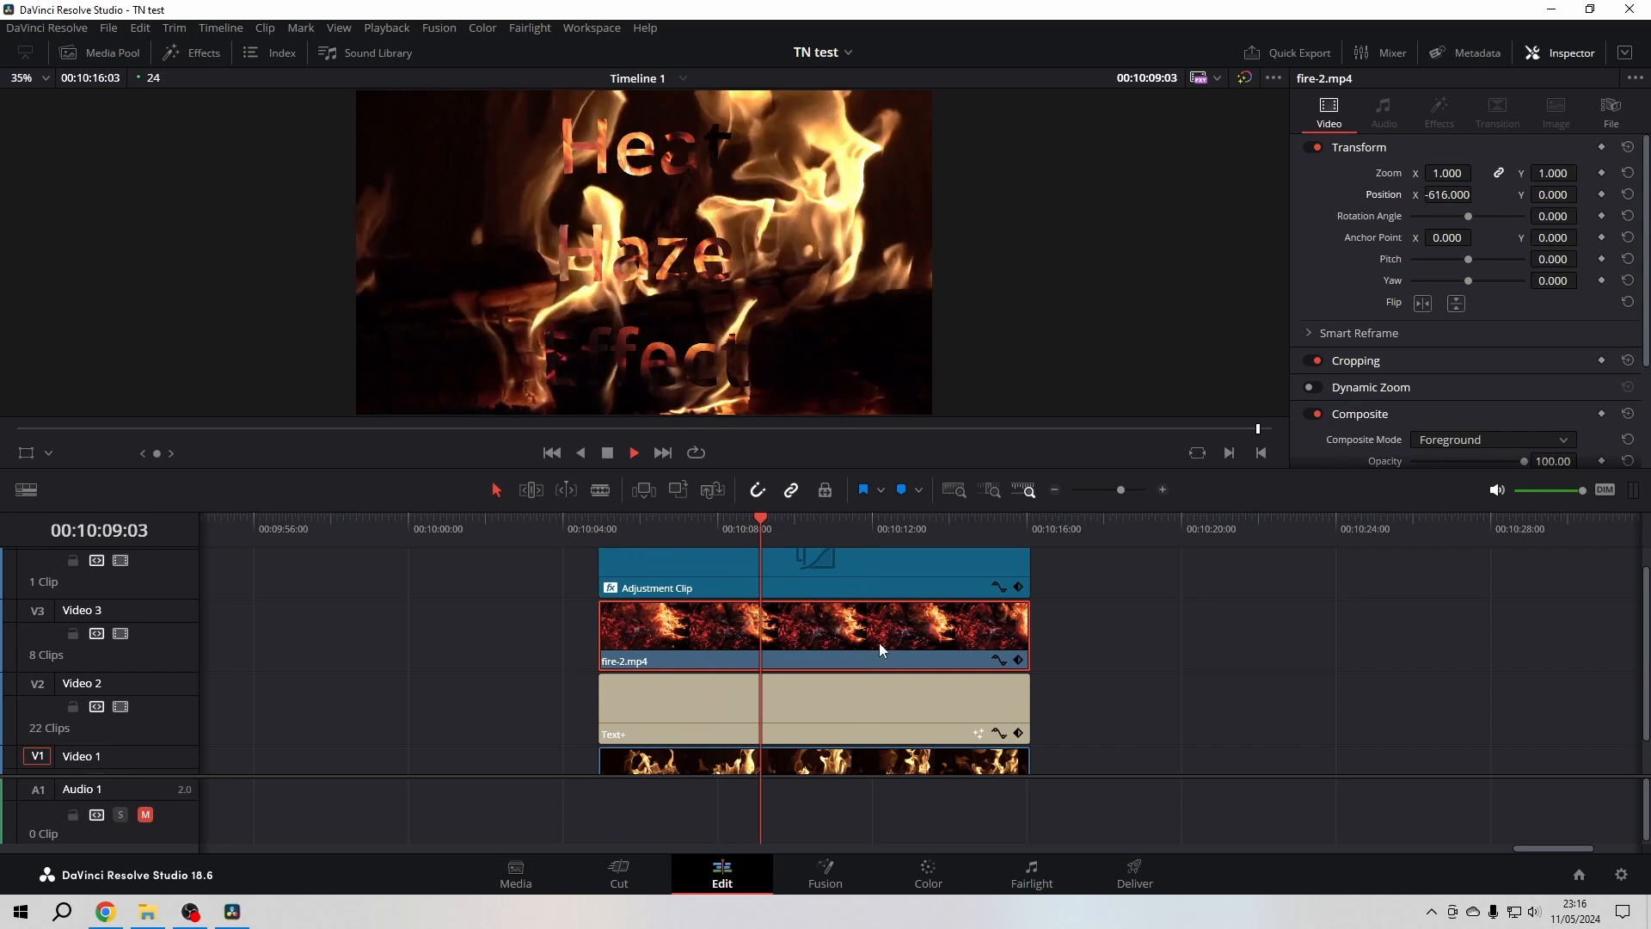
{"action": "left_click", "coordinate": [633, 451]}
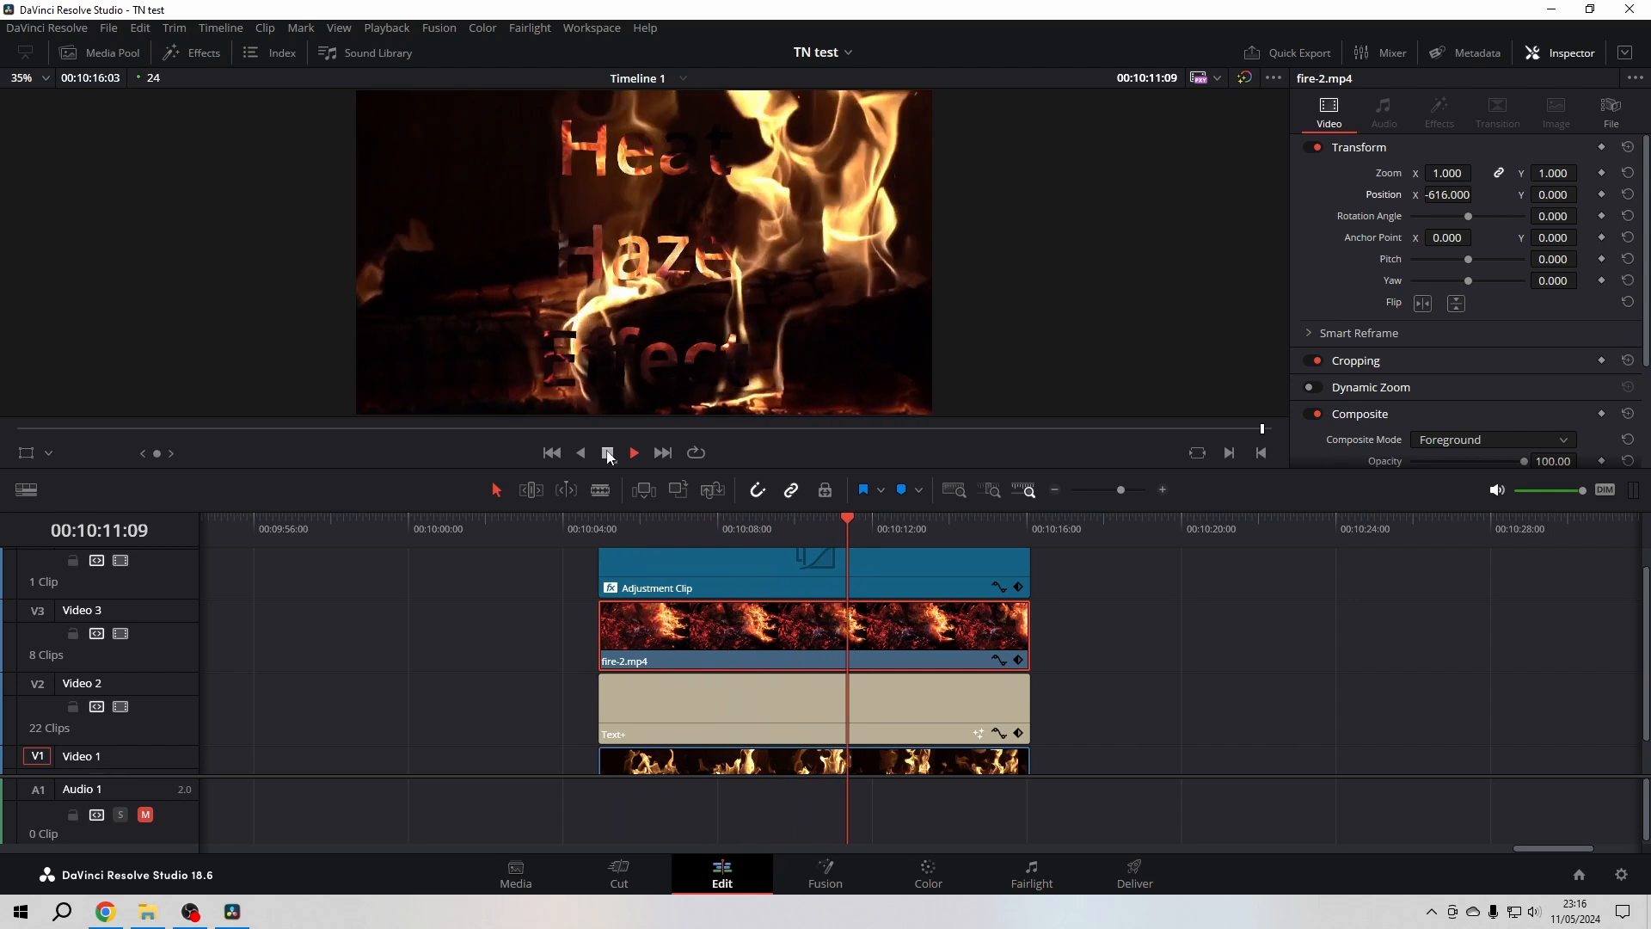